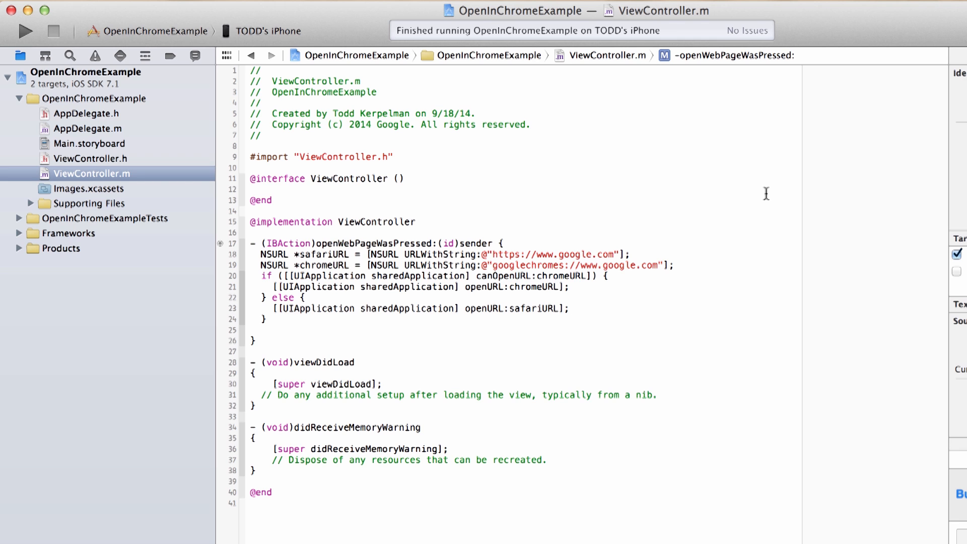
{"action": "mouse_move", "coordinate": [338, 237]}
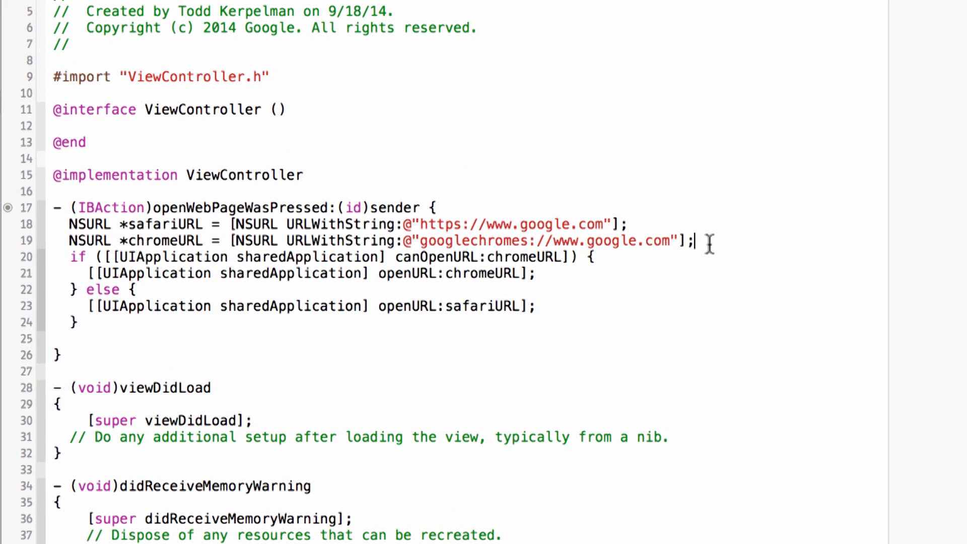
{"action": "type", "text": "NSURL *callback"}
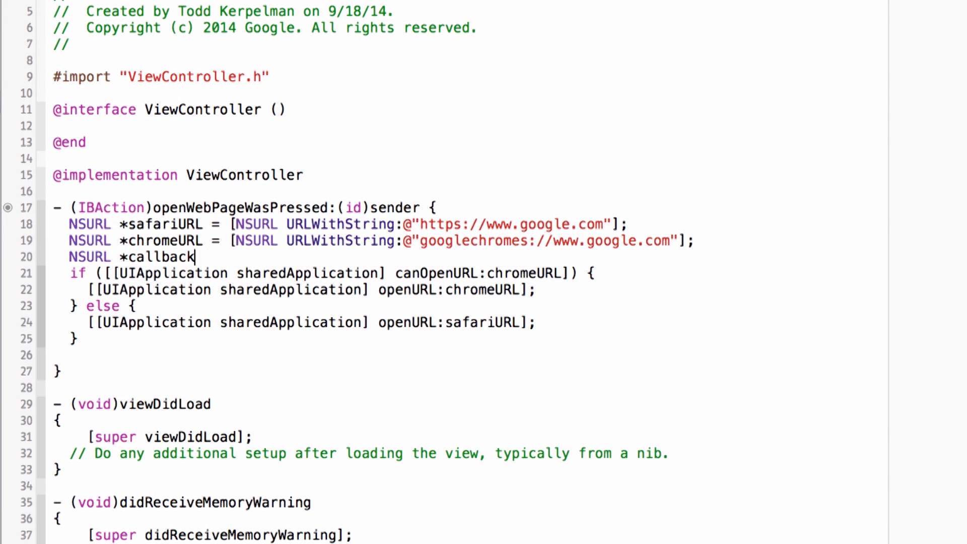
{"action": "type", "text": "RUL = [NSU"}
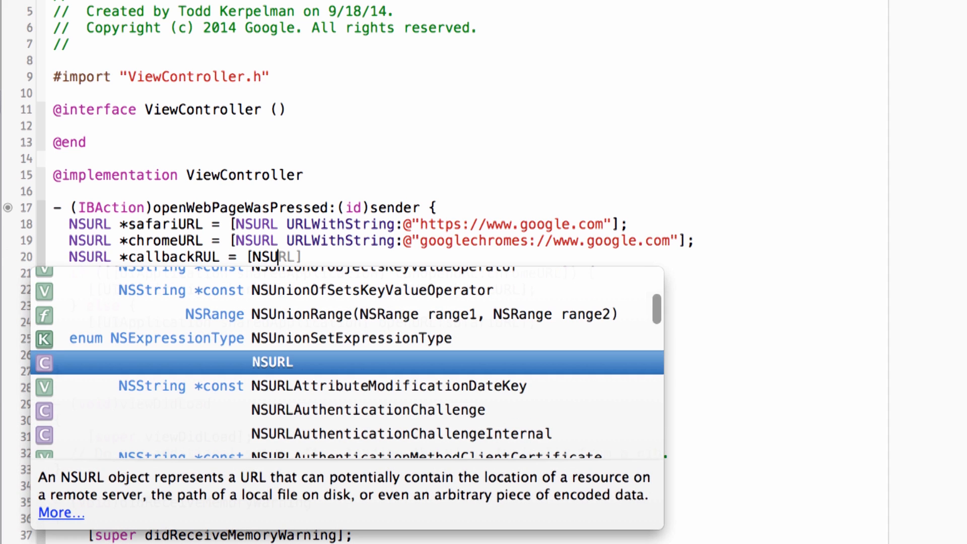
{"action": "left_click", "coordinate": [271, 362]}
{"action": "type", "text": "@\"g"}
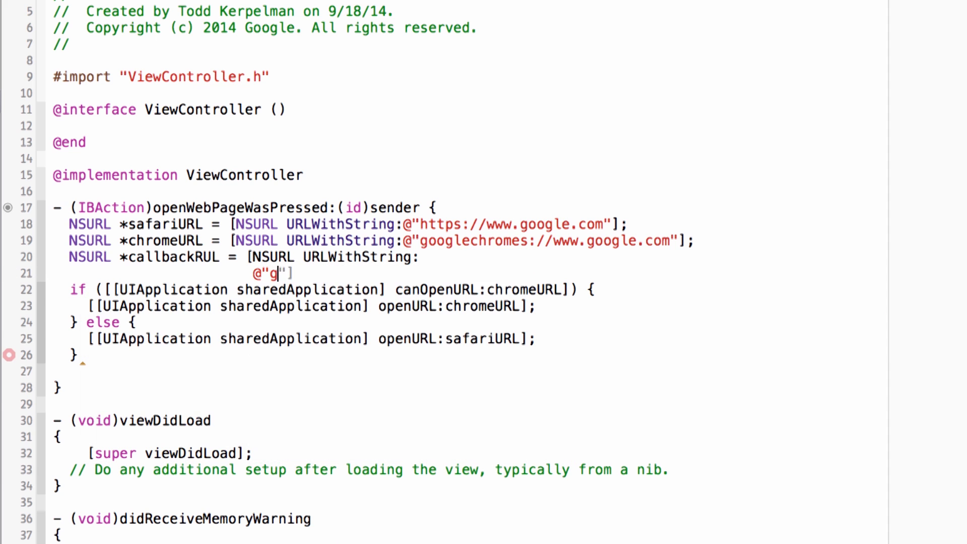
{"action": "type", "text": "ooglechromes"}
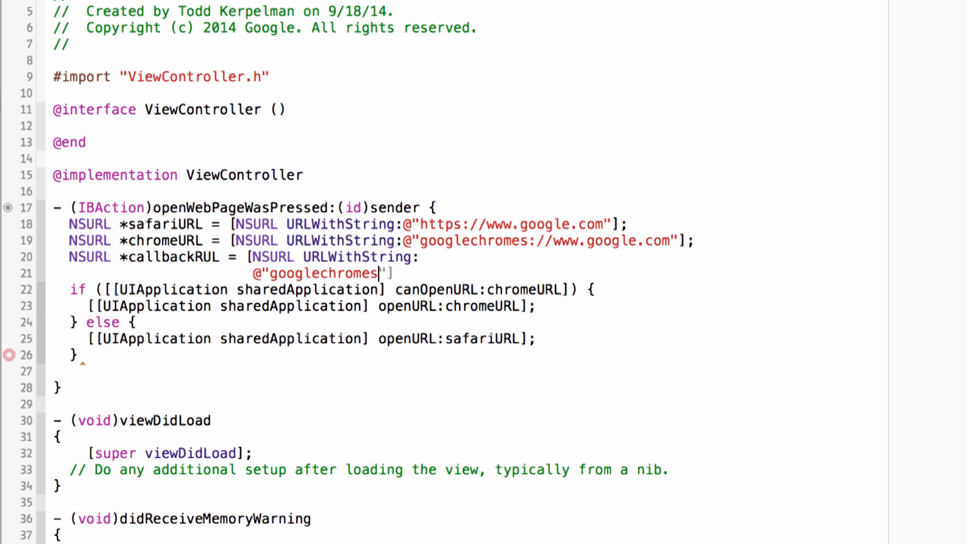
{"action": "type", "text": "://"}
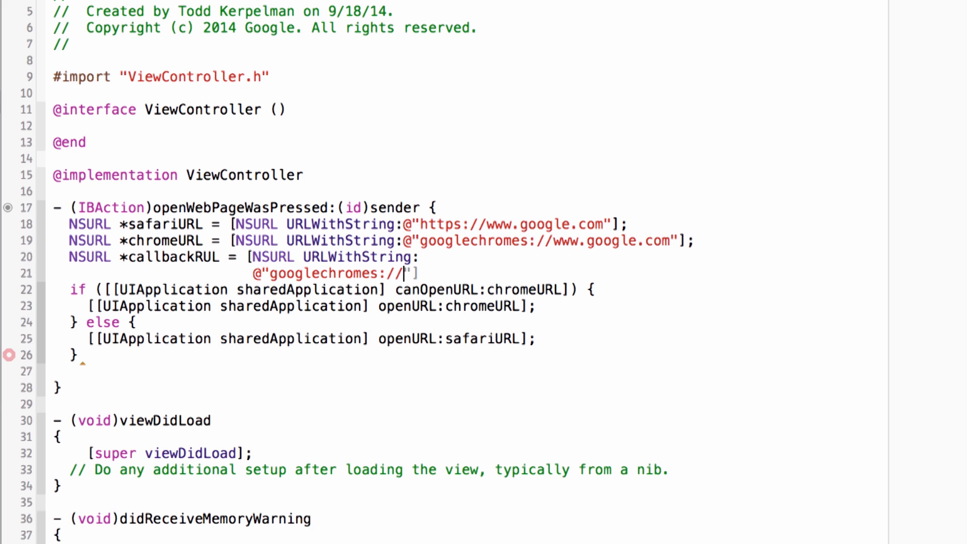
{"action": "type", "text": "x-ca"}
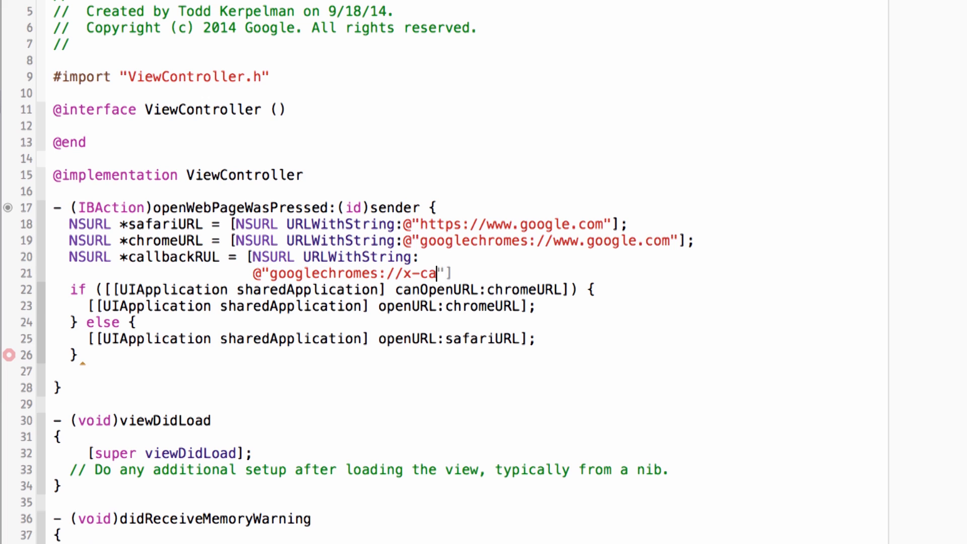
{"action": "type", "text": "llback-url/"}
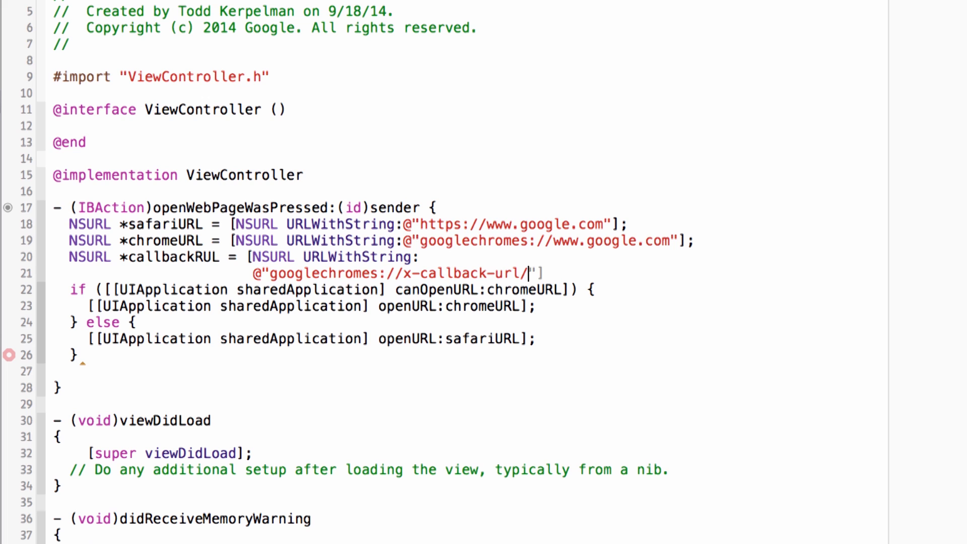
{"action": "type", "text": "open/"}
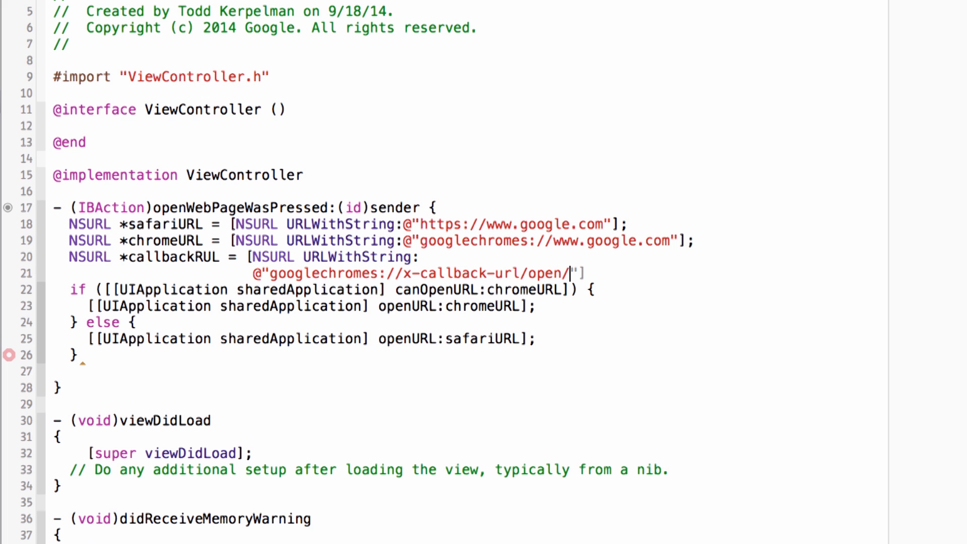
{"action": "type", "text": "?"}
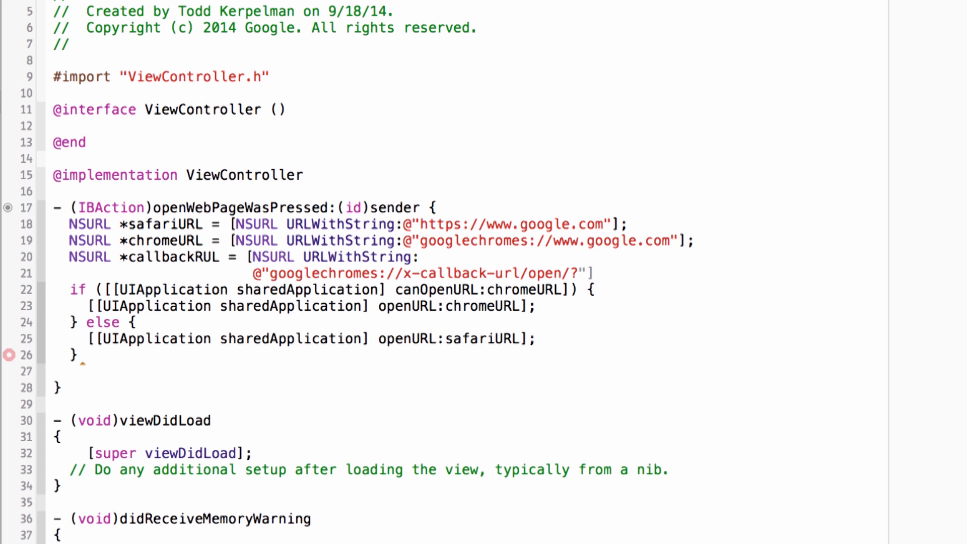
{"action": "type", "text": "url=https://www"}
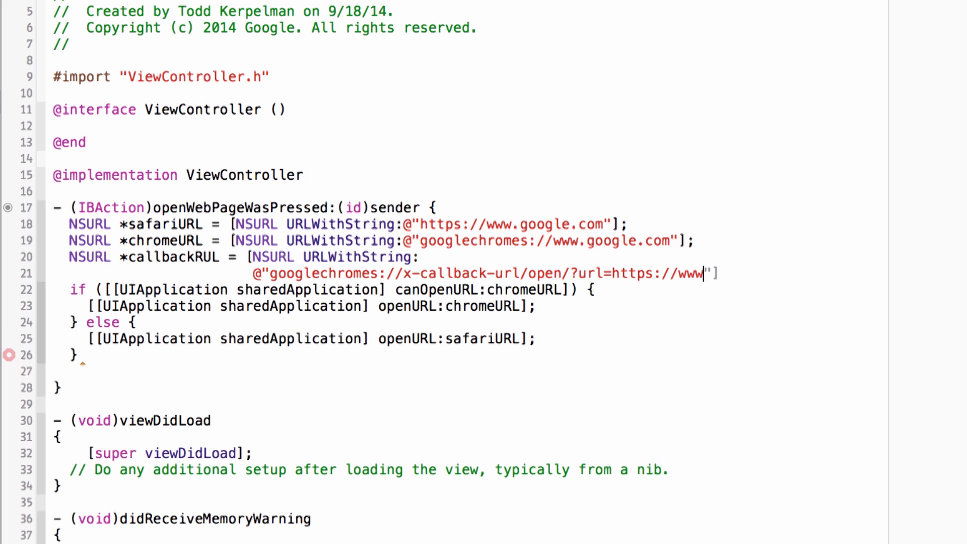
{"action": "type", "text": "google.c"}
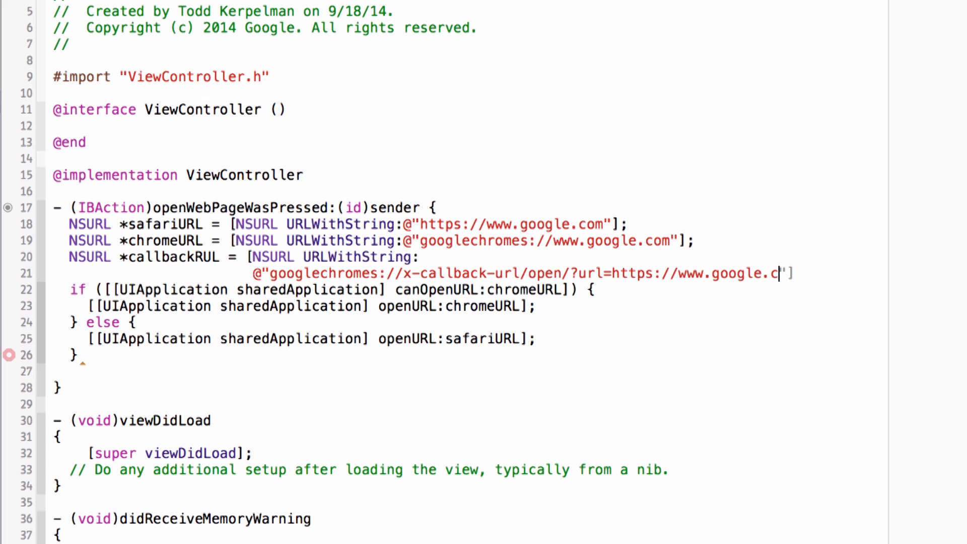
{"action": "type", "text": "om"}
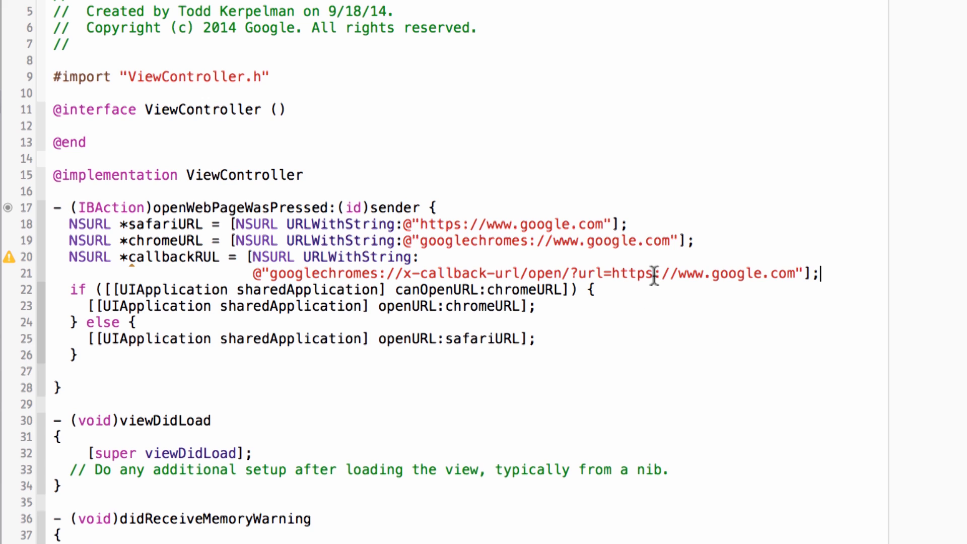
Percent-encode the :// after https in the url parameter as %3A%2F%2F
{"action": "double_click", "coordinate": [663, 273]}
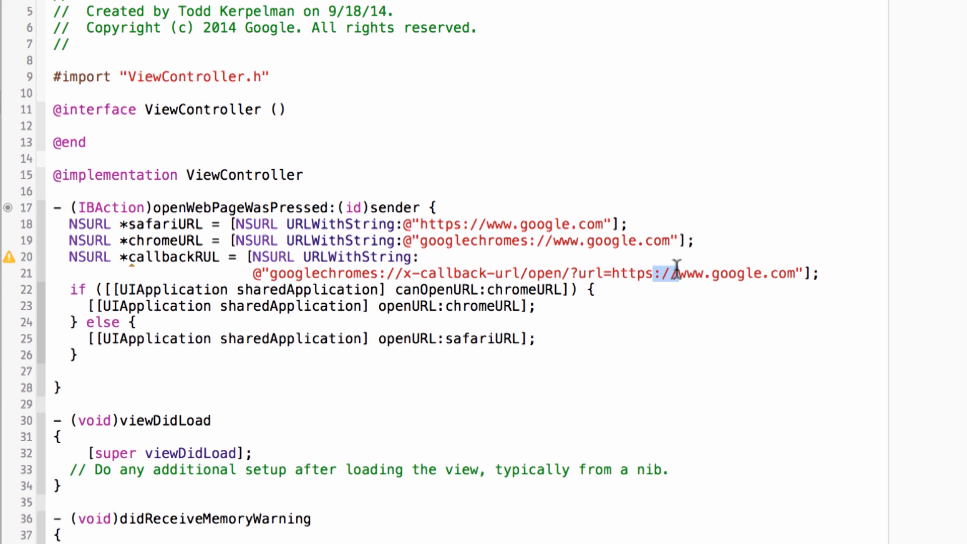
{"action": "type", "text": "%3"}
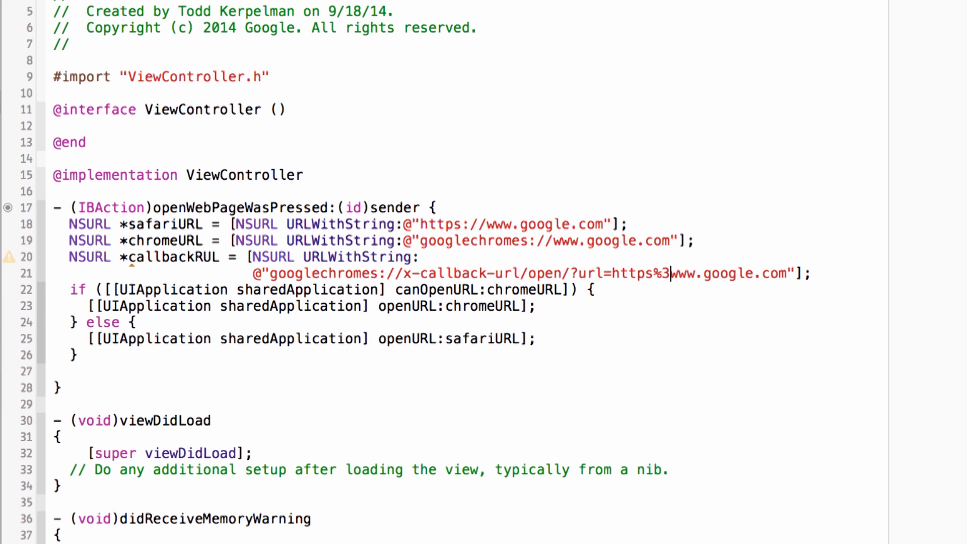
{"action": "type", "text": "A"}
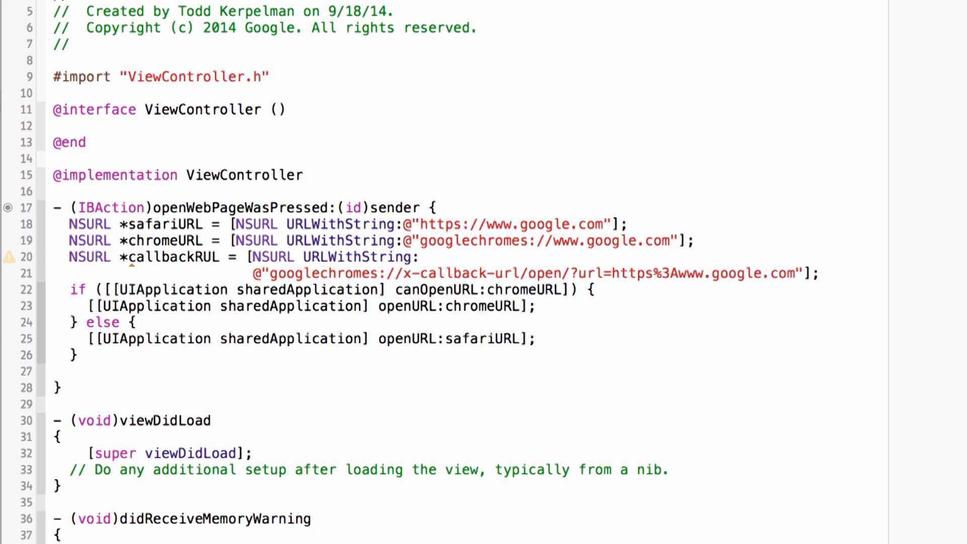
{"action": "type", "text": "%2F"}
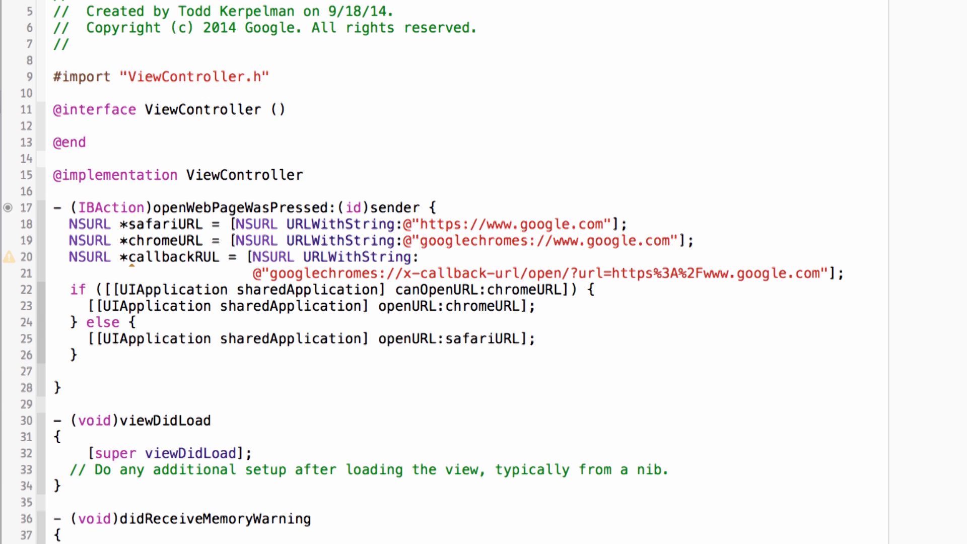
{"action": "type", "text": "%2F"}
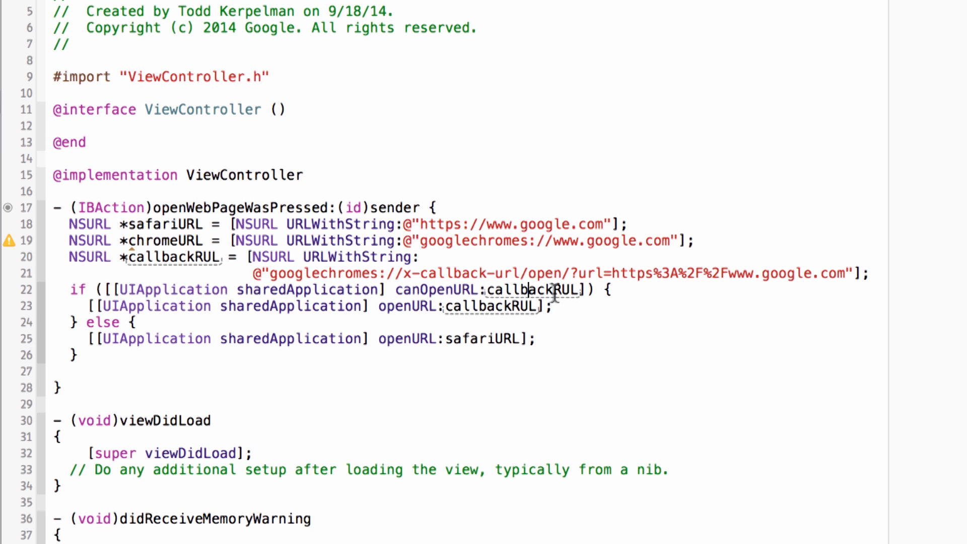
Use Edit All in Scope to correct callbackRUL to callbackURL in every occurrence
{"action": "right_click", "coordinate": [534, 289]}
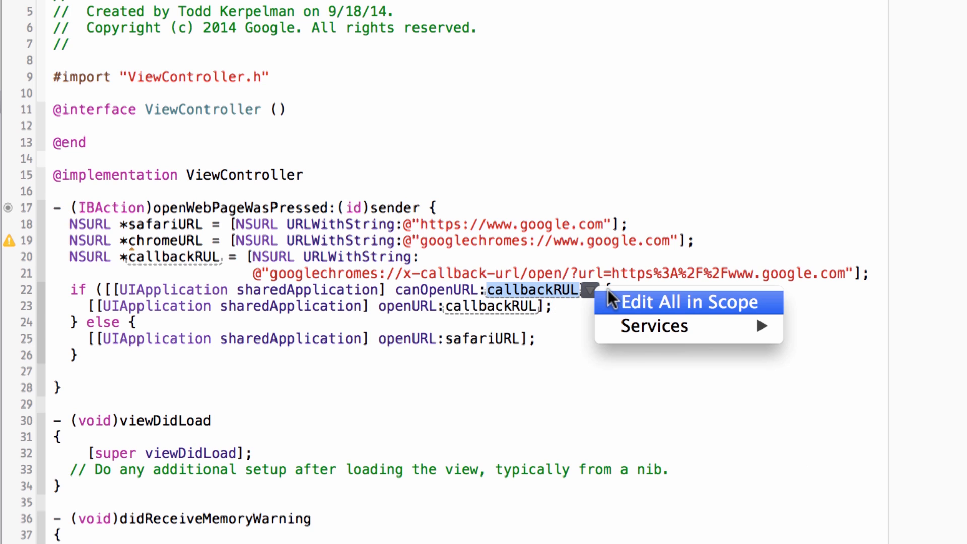
{"action": "left_click", "coordinate": [689, 301]}
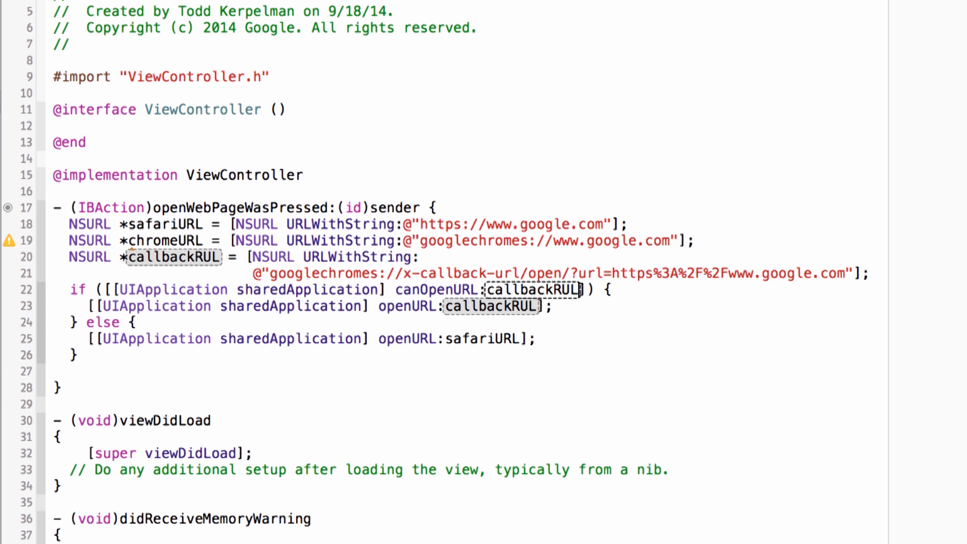
{"action": "key", "text": "backspace"}
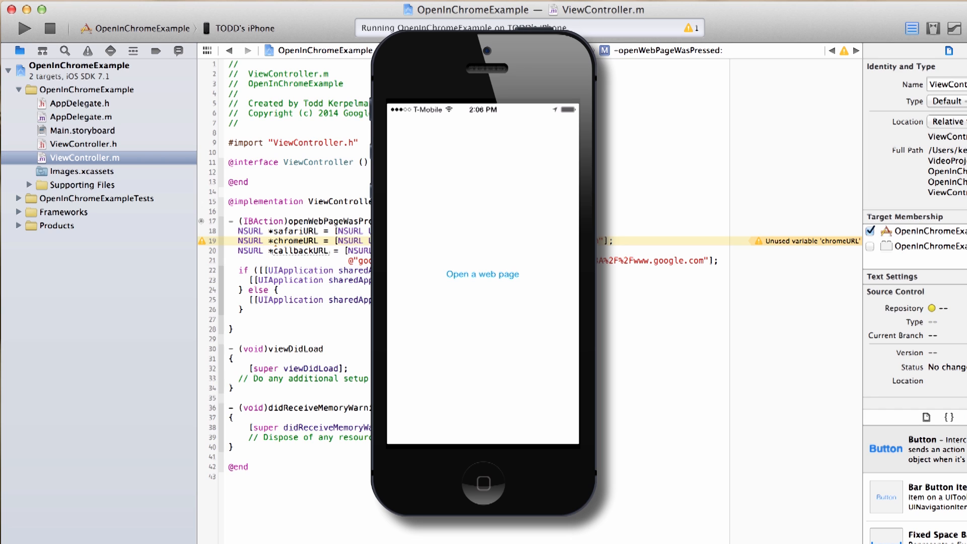
Test the Open a web page button in the app running on the iPhone
{"action": "left_click", "coordinate": [482, 274]}
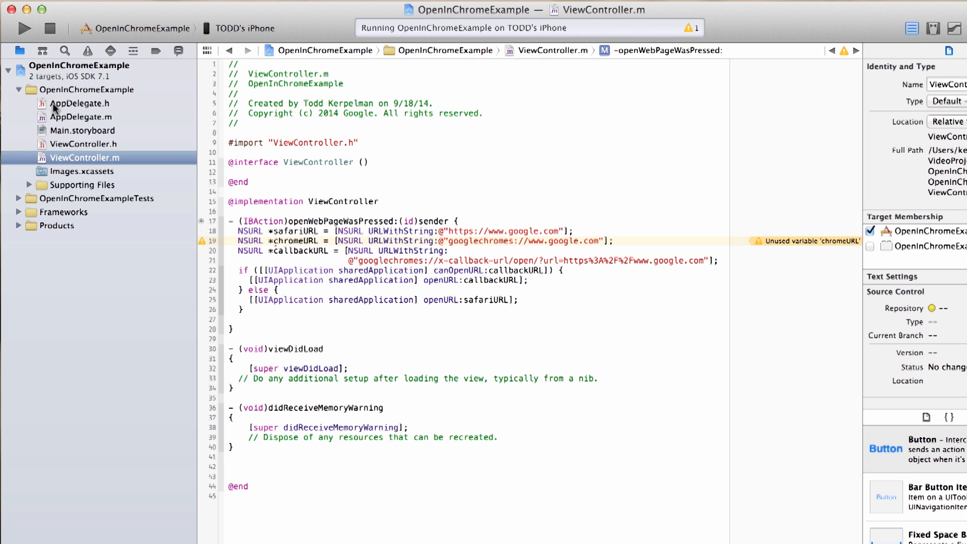
Expand URL Types in the app target's Info settings to add a URL type
{"action": "left_click", "coordinate": [77, 67]}
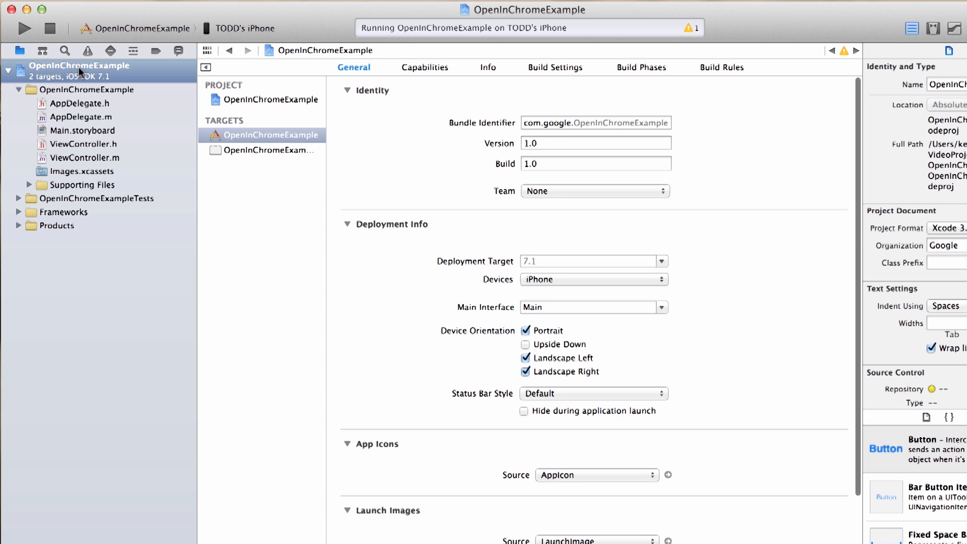
{"action": "mouse_move", "coordinate": [459, 80]}
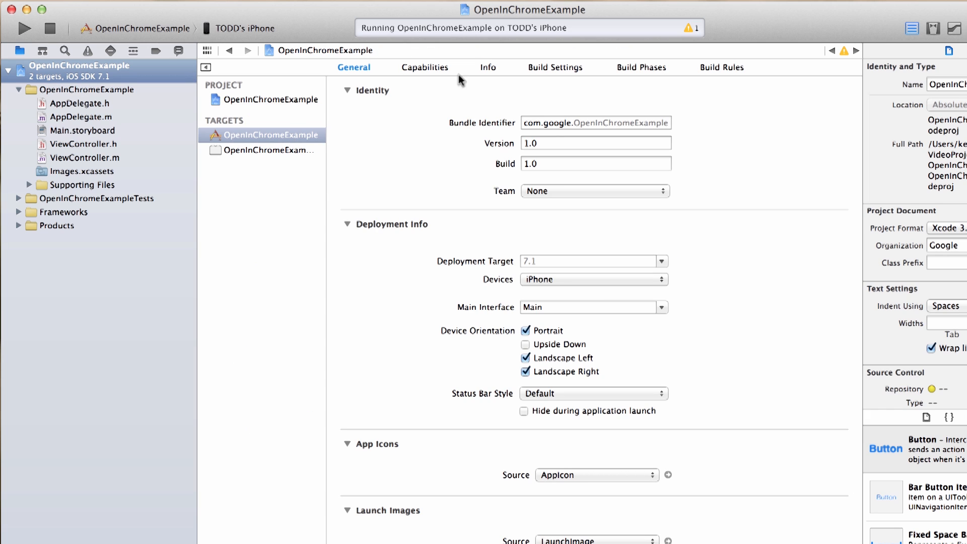
{"action": "left_click", "coordinate": [488, 67]}
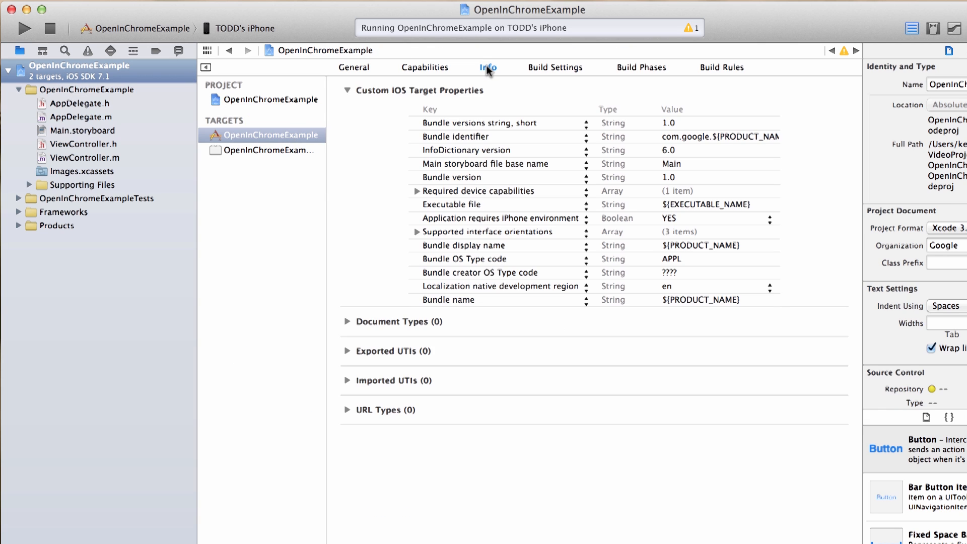
{"action": "mouse_move", "coordinate": [326, 405]}
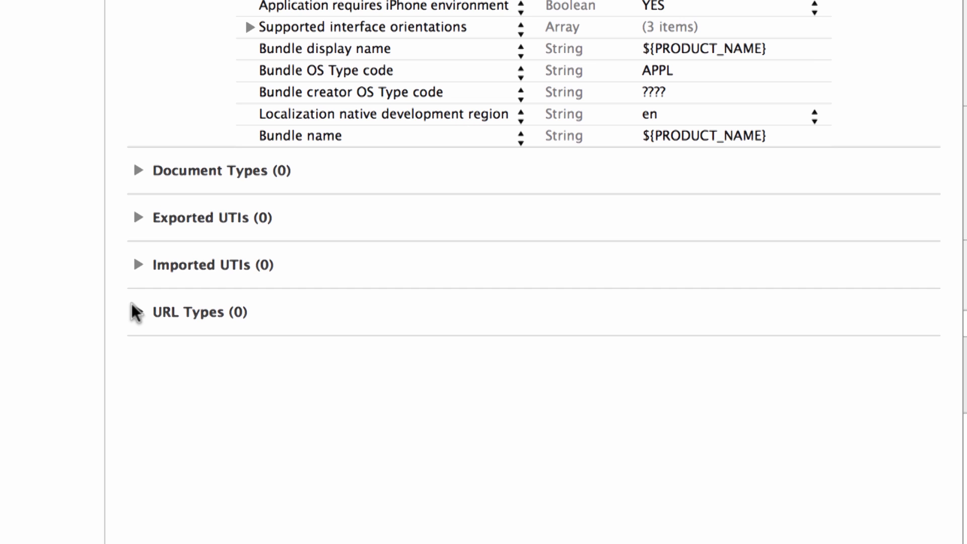
{"action": "left_click", "coordinate": [138, 311]}
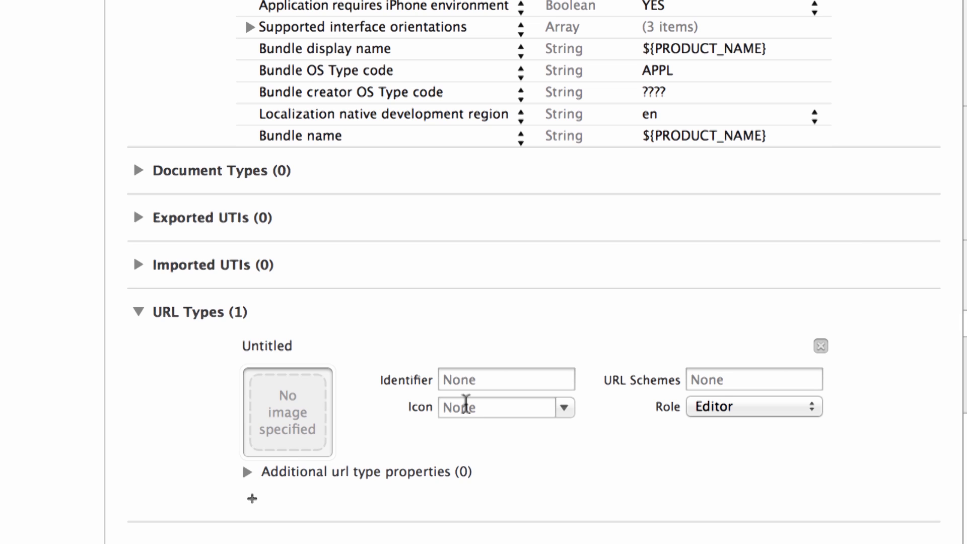
Set the URL type identifier to com.google.openInChromeExample
{"action": "left_click", "coordinate": [505, 379]}
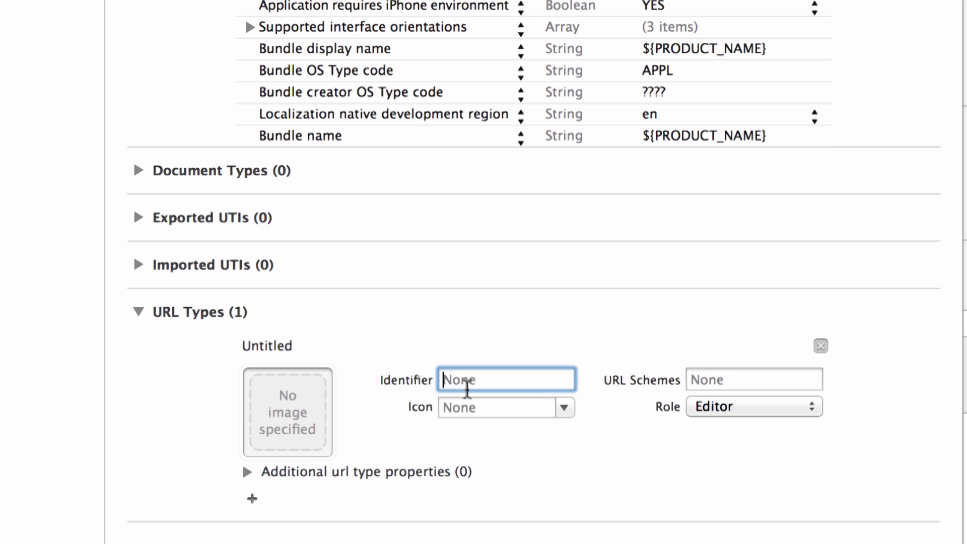
{"action": "type", "text": "com.g"}
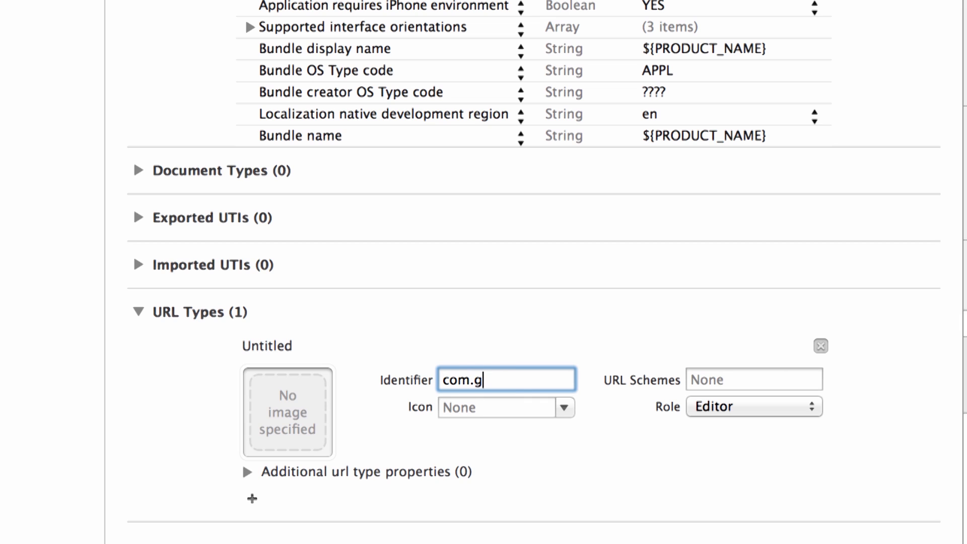
{"action": "type", "text": "oogle."}
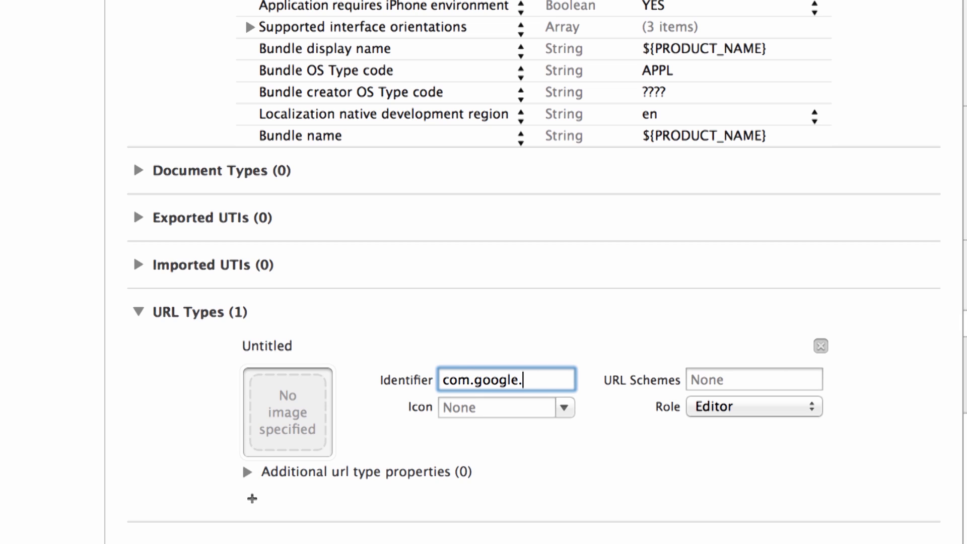
{"action": "type", "text": "openInC"}
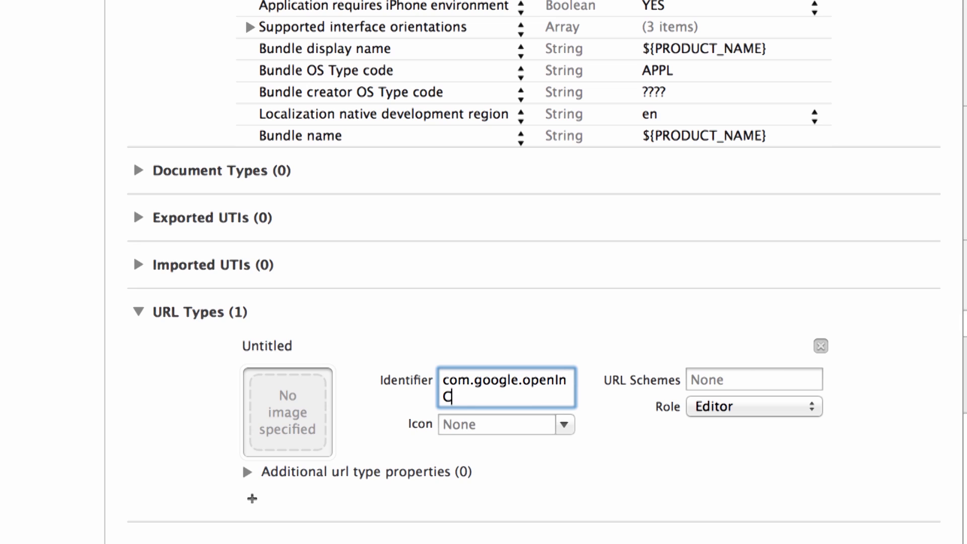
{"action": "type", "text": "hromeExample"}
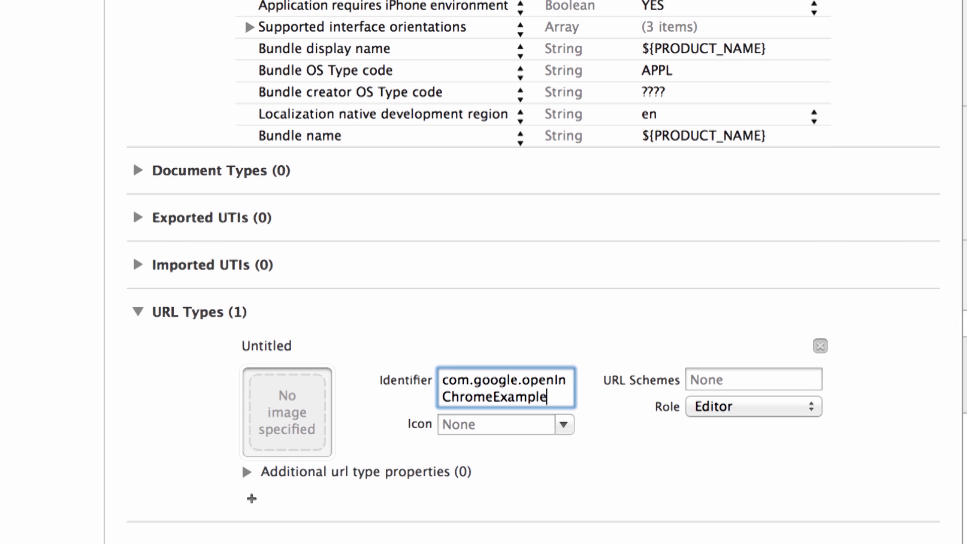
{"action": "mouse_move", "coordinate": [668, 348]}
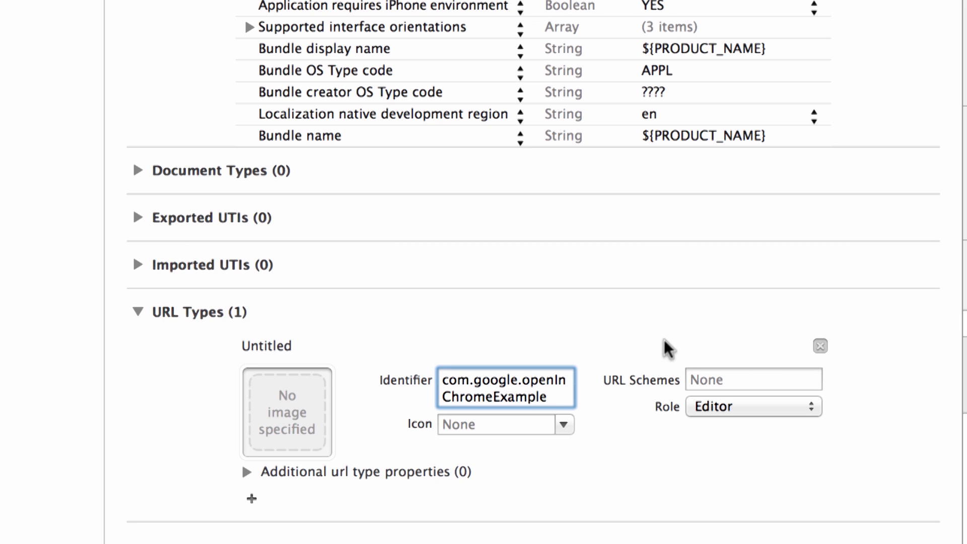
{"action": "mouse_move", "coordinate": [715, 373]}
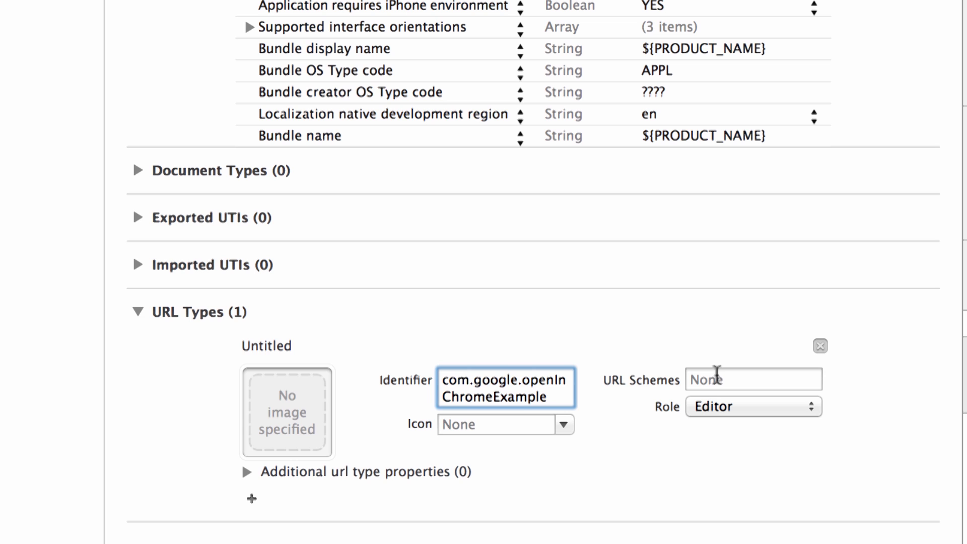
{"action": "left_click", "coordinate": [547, 398]}
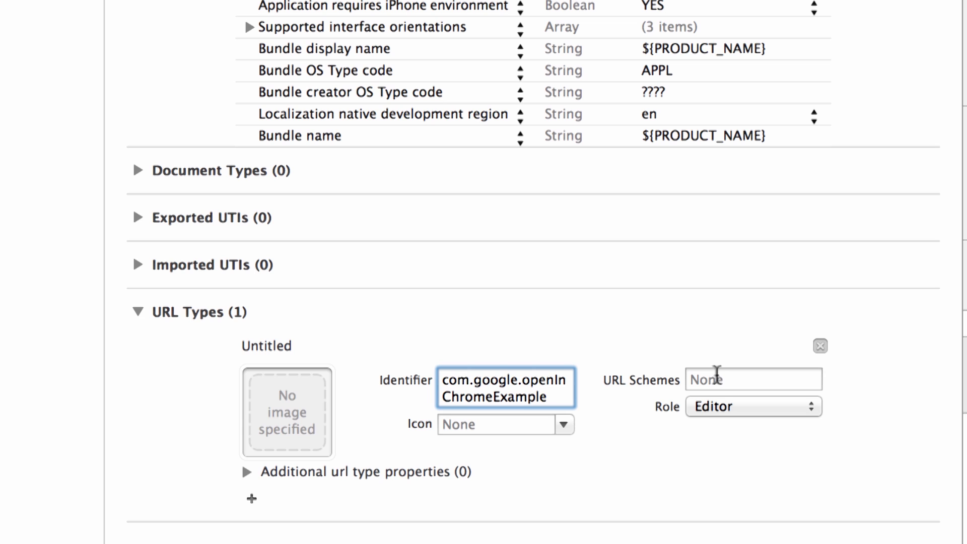
{"action": "left_click", "coordinate": [549, 397]}
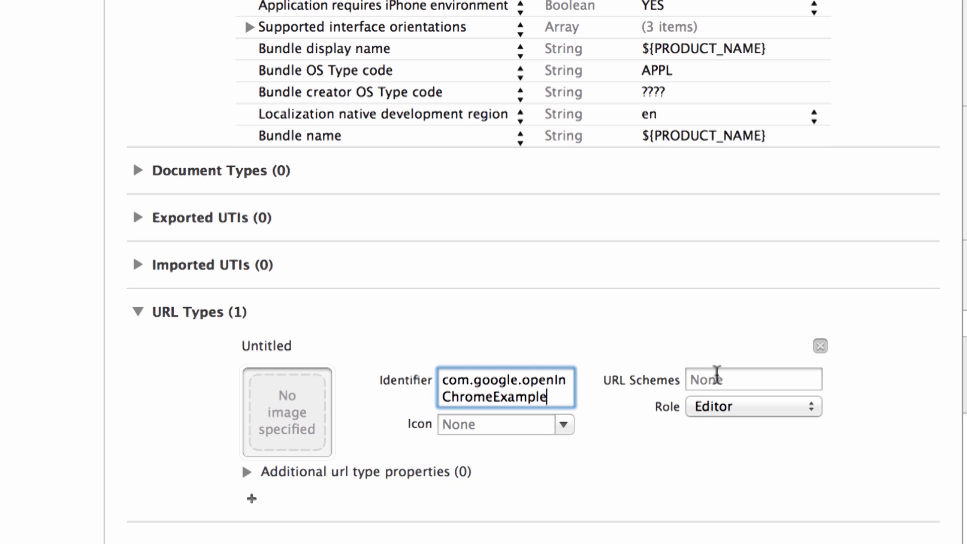
Enter comgoogleopeninchromeexample as the URL scheme
{"action": "left_click", "coordinate": [752, 379]}
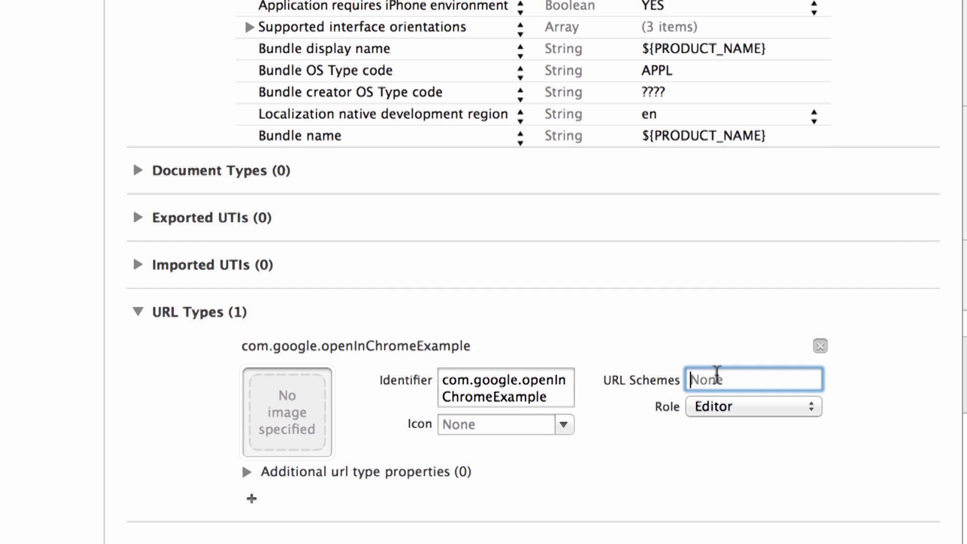
{"action": "type", "text": "comgoogleopeni"}
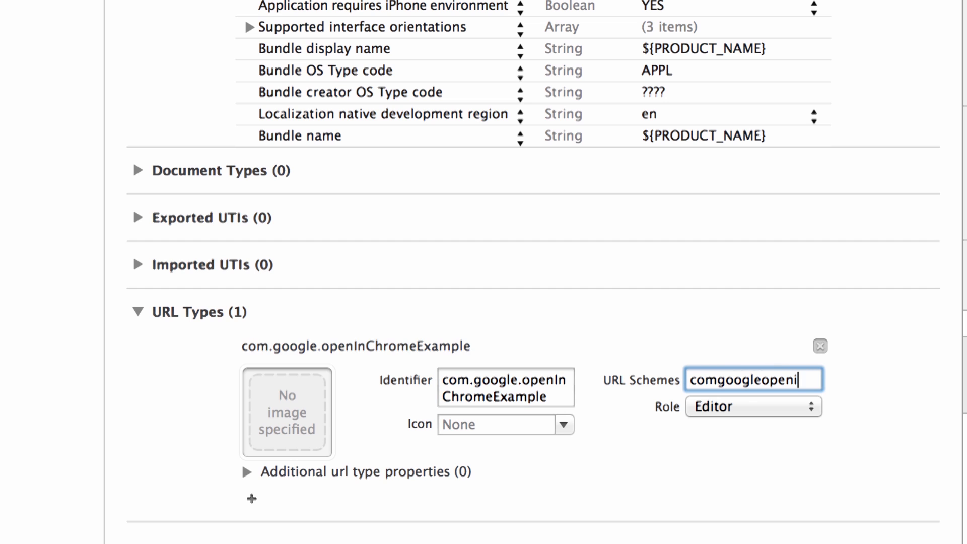
{"action": "type", "text": "chromeex"}
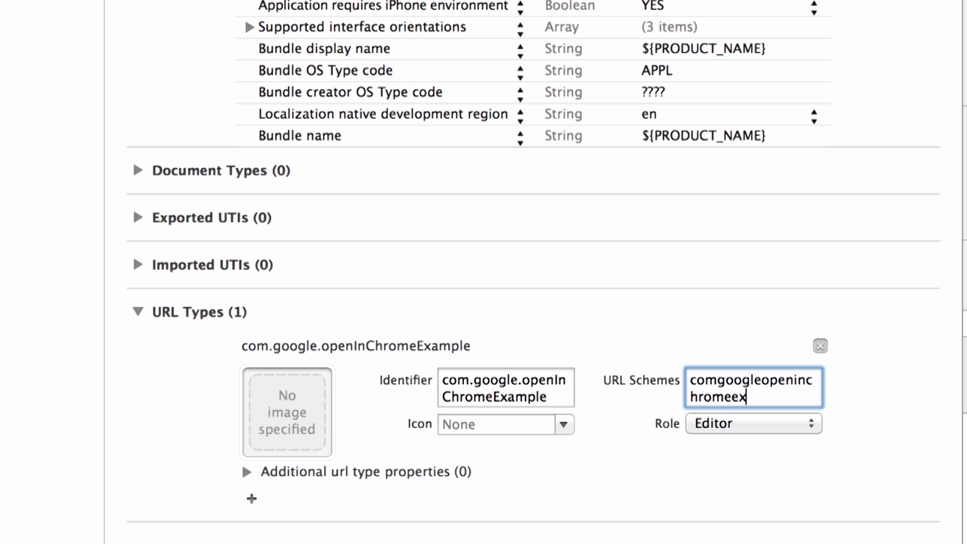
{"action": "type", "text": "ample"}
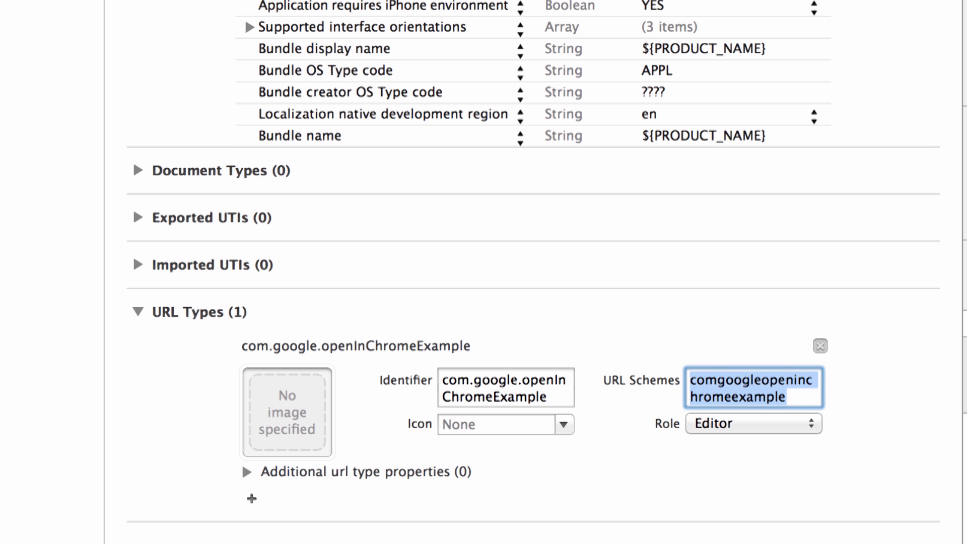
{"action": "mouse_move", "coordinate": [720, 350]}
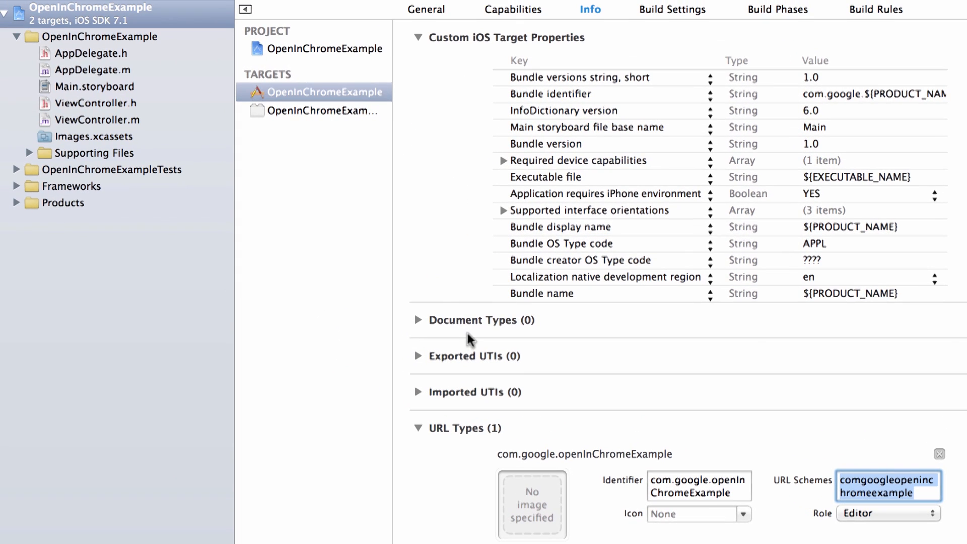
{"action": "mouse_move", "coordinate": [111, 124]}
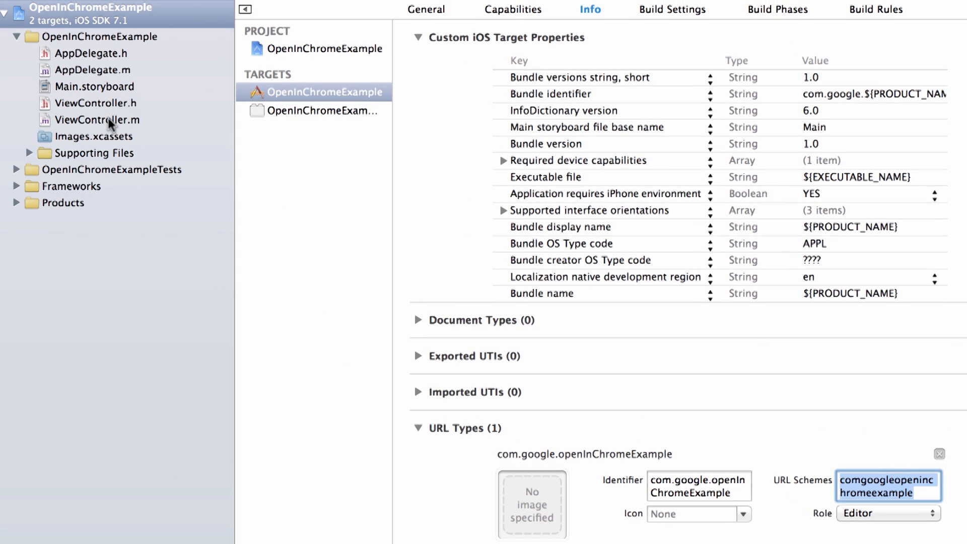
Append &x-source=My%20App to the callback URL string in ViewController.m
{"action": "left_click", "coordinate": [99, 120]}
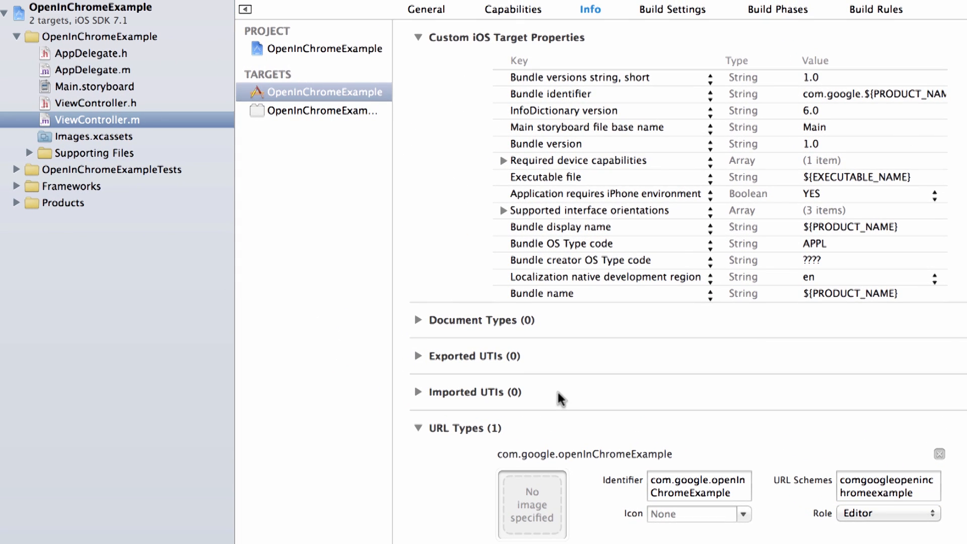
{"action": "left_click", "coordinate": [107, 118]}
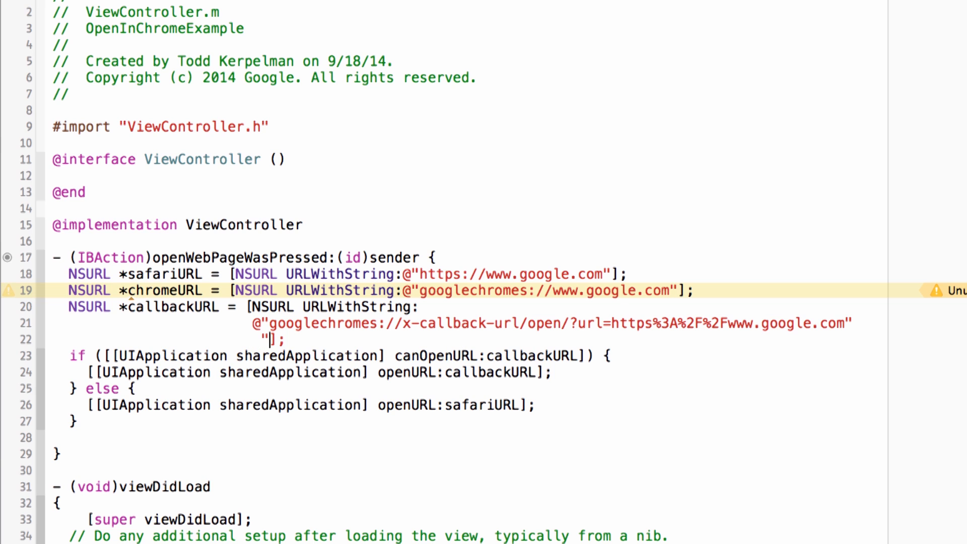
{"action": "type", "text": "&"}
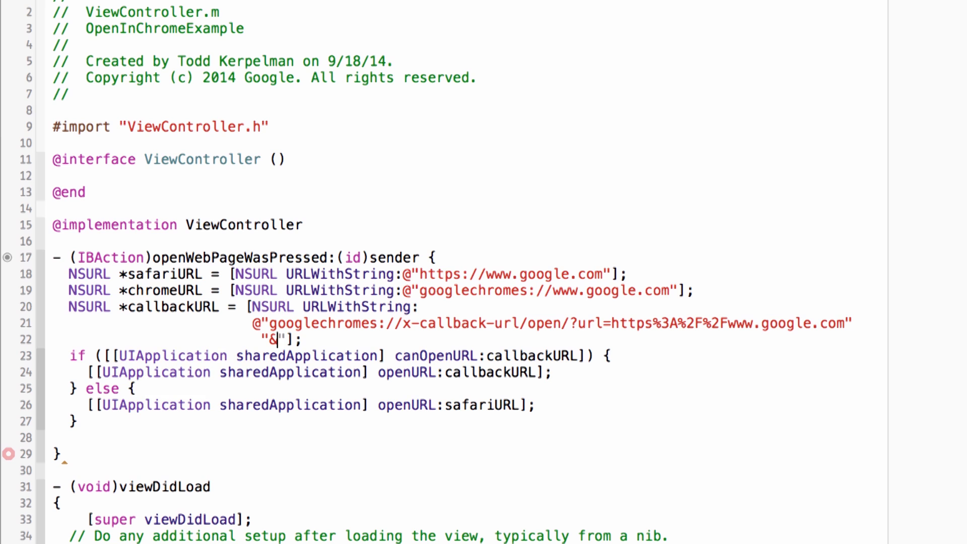
{"action": "type", "text": "x-source=My A"}
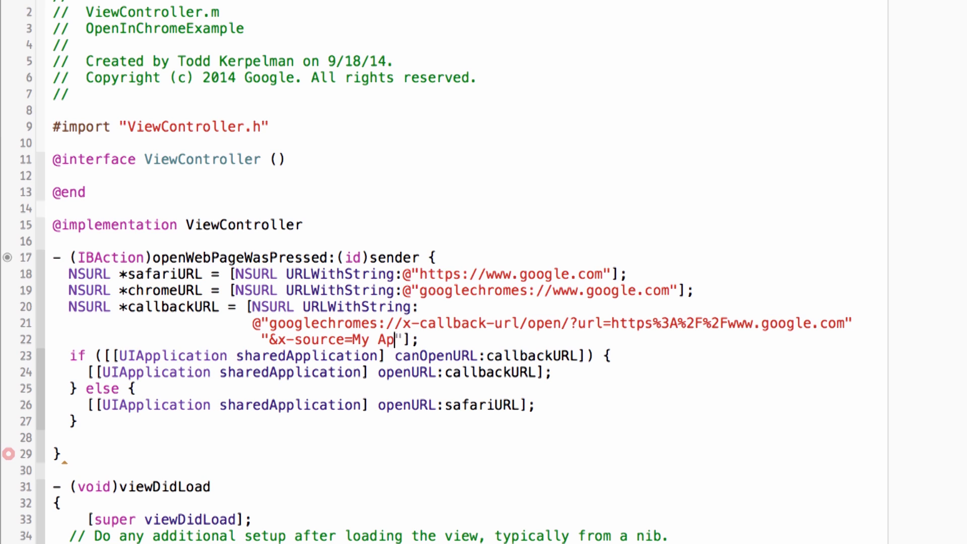
{"action": "type", "text": "p"}
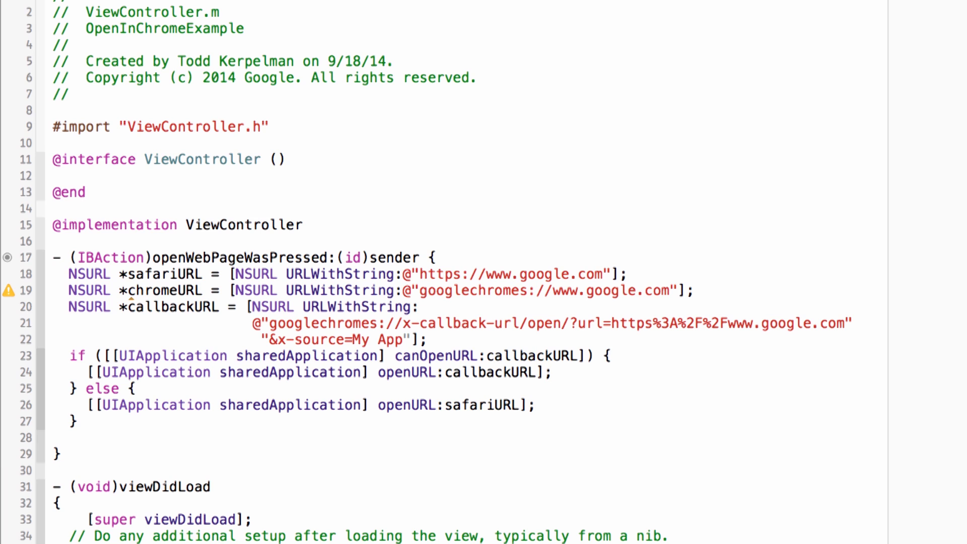
{"action": "left_click", "coordinate": [403, 338]}
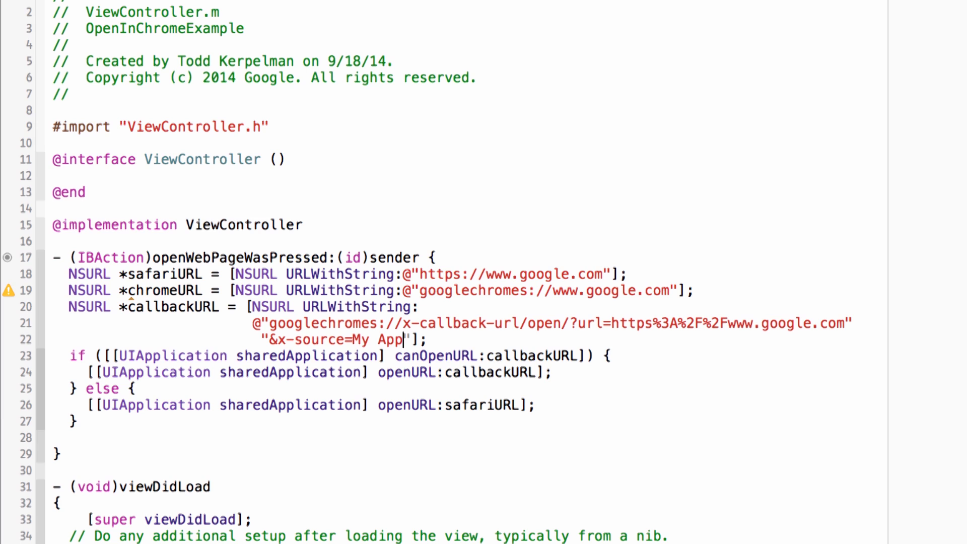
{"action": "left_click", "coordinate": [380, 339]}
{"action": "type", "text": "%20"}
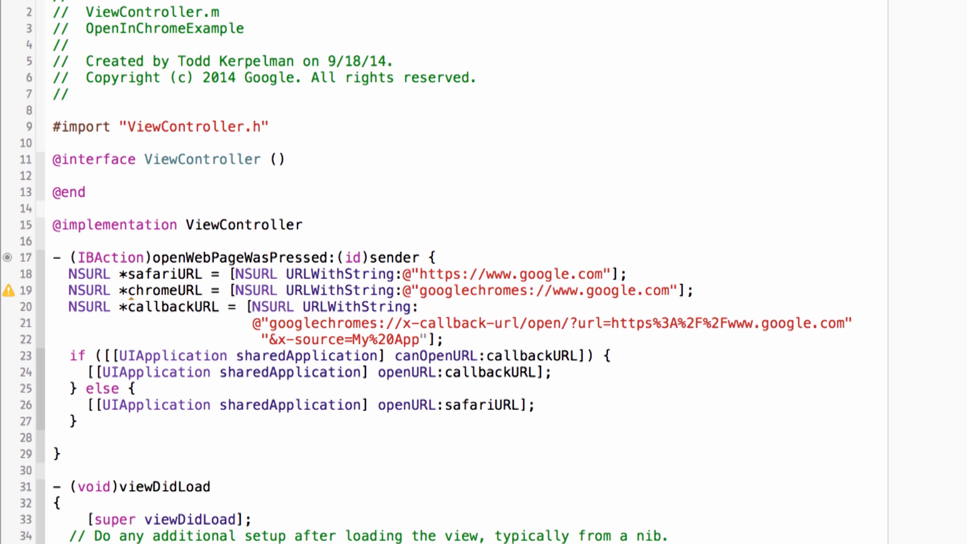
Add an x-success parameter pointing to the app's scheme, comgoogleopeninchromeexample%3A
{"action": "type", "text": "&x"}
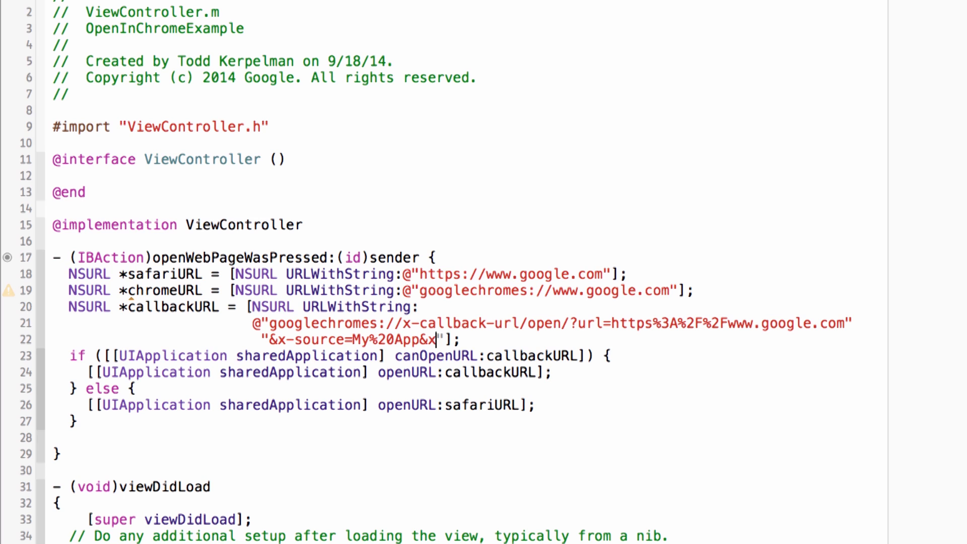
{"action": "type", "text": "-s"}
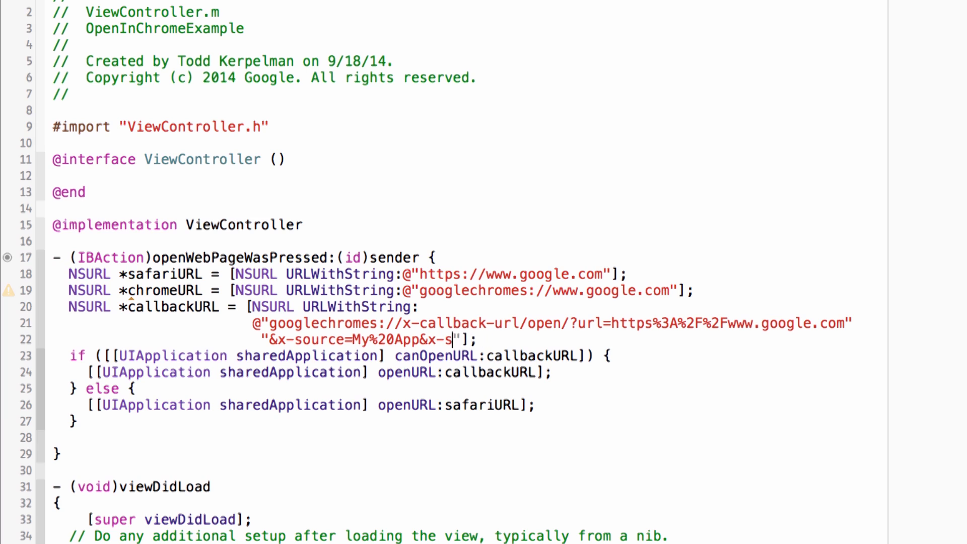
{"action": "type", "text": "uccess="}
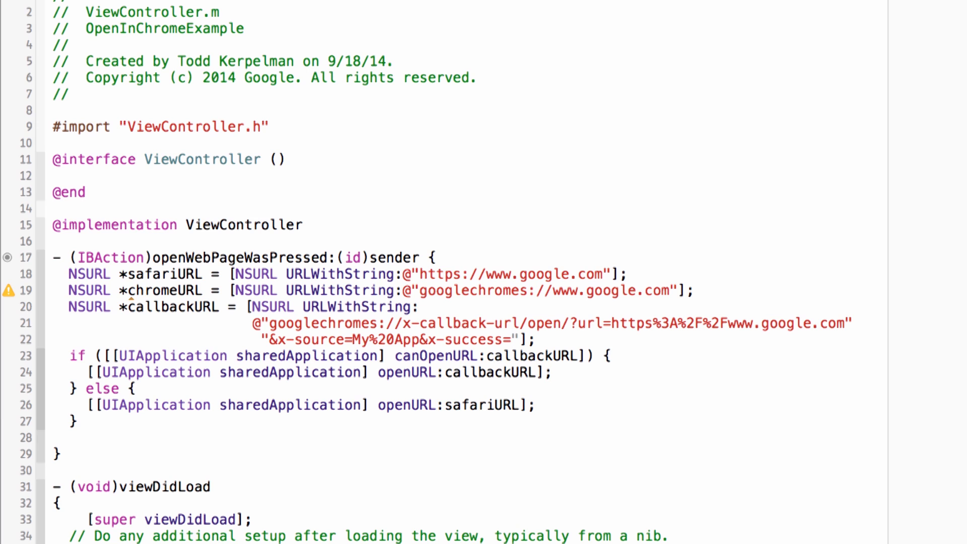
{"action": "left_click", "coordinate": [510, 340]}
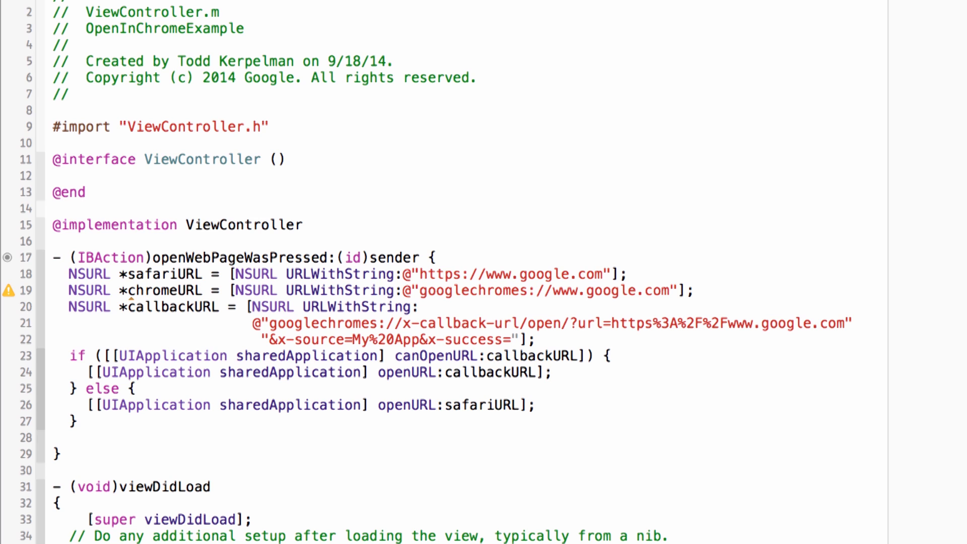
{"action": "left_click", "coordinate": [511, 339]}
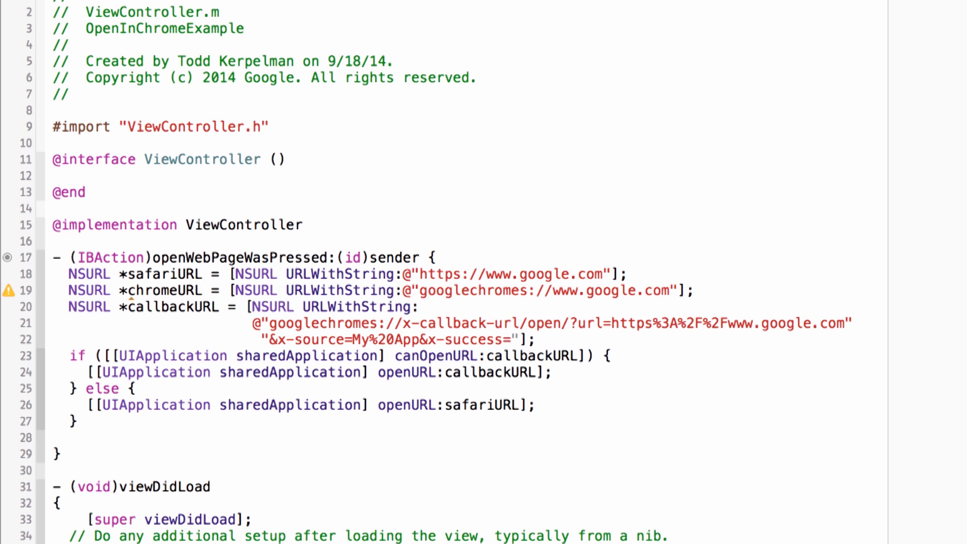
{"action": "left_click", "coordinate": [512, 339]}
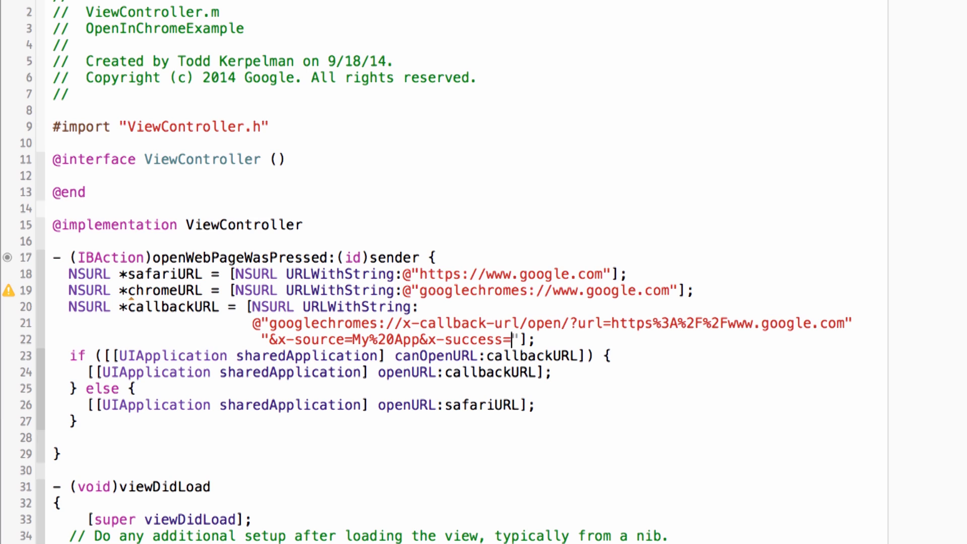
{"action": "type", "text": "comgoogleopeninchromeexample%3A"}
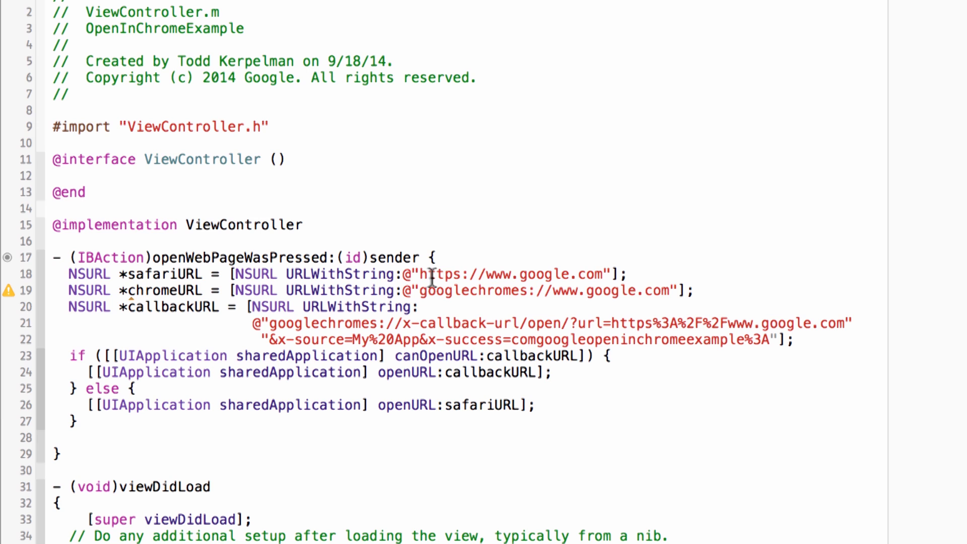
{"action": "mouse_move", "coordinate": [327, 307]}
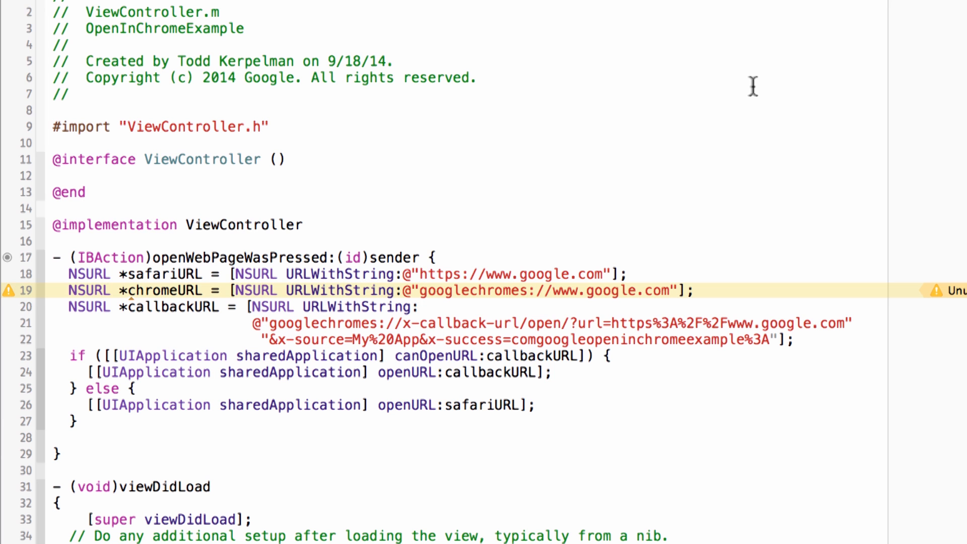
Rerun the app on the iPhone and test the Open a web page button
{"action": "left_click", "coordinate": [24, 25]}
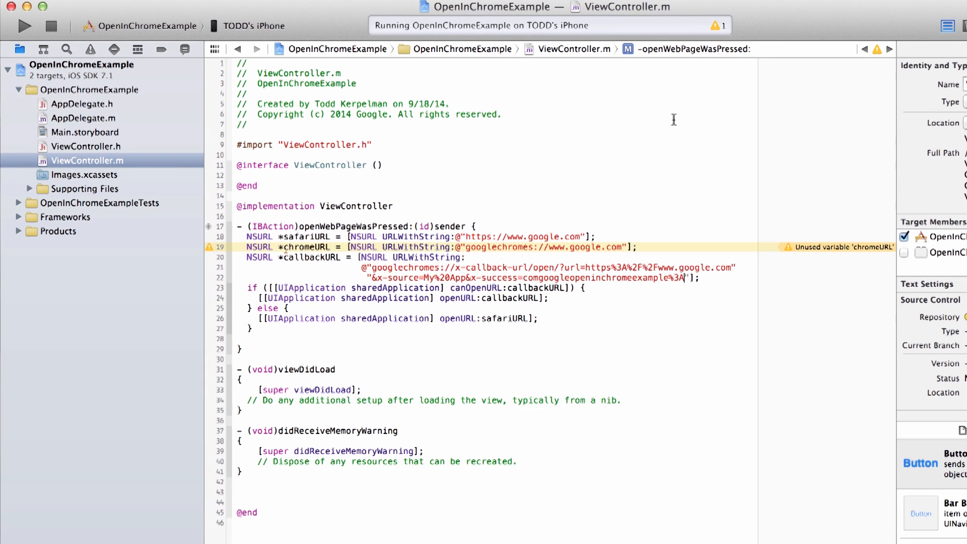
{"action": "left_click", "coordinate": [23, 25]}
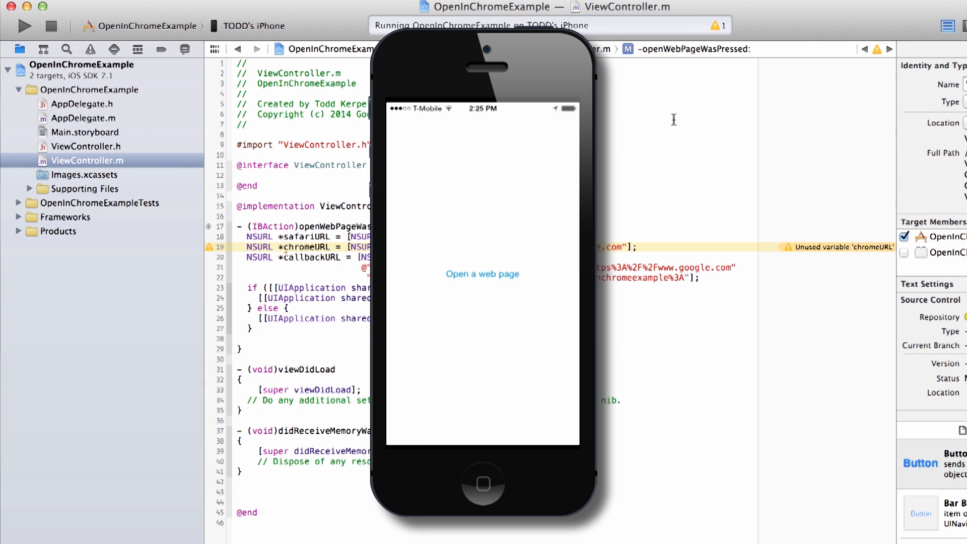
{"action": "left_click", "coordinate": [483, 274]}
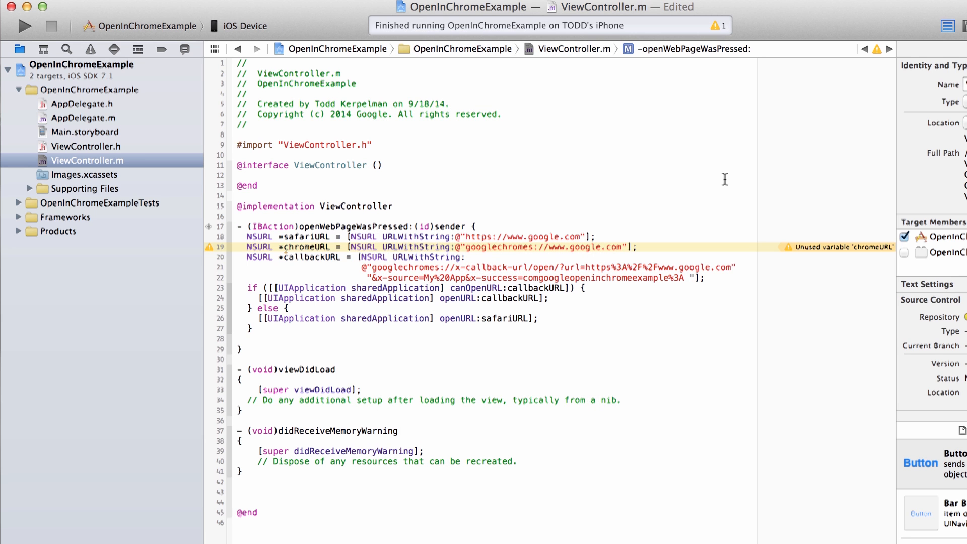
{"action": "left_click", "coordinate": [690, 277]}
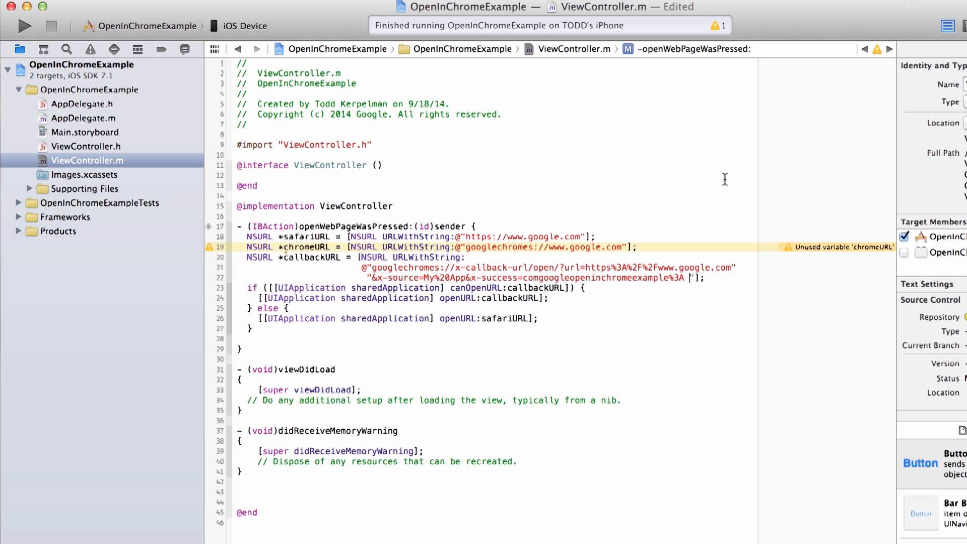
{"action": "mouse_move", "coordinate": [571, 247]}
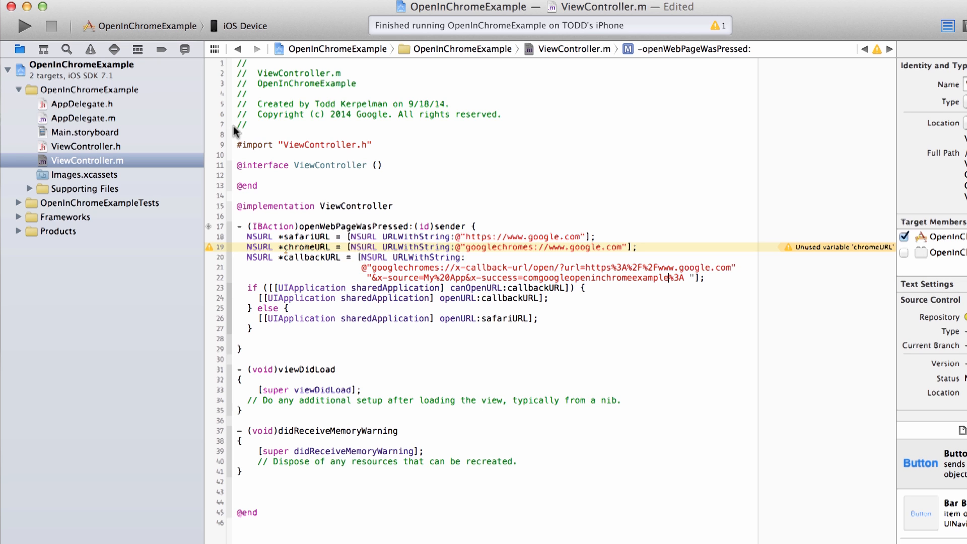
{"action": "left_click", "coordinate": [52, 64]}
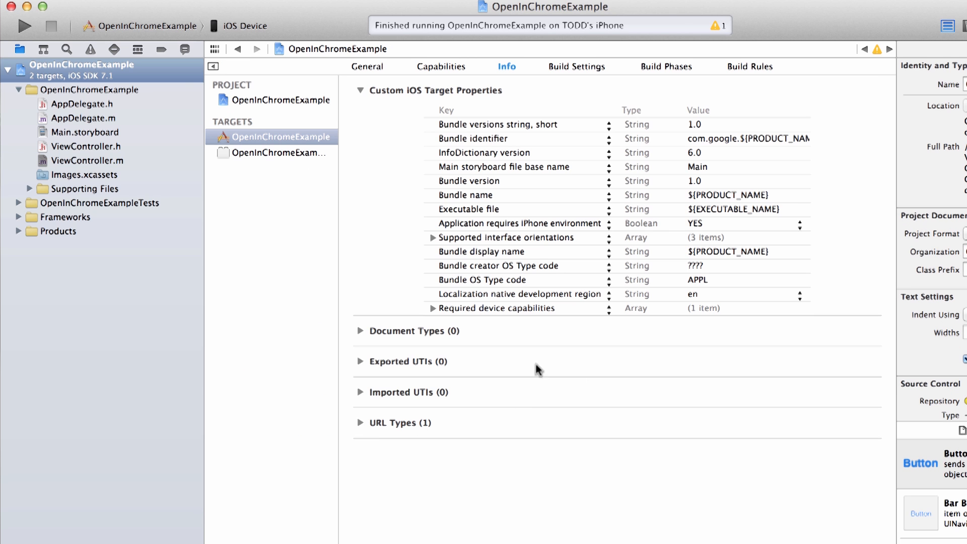
{"action": "left_click", "coordinate": [361, 422]}
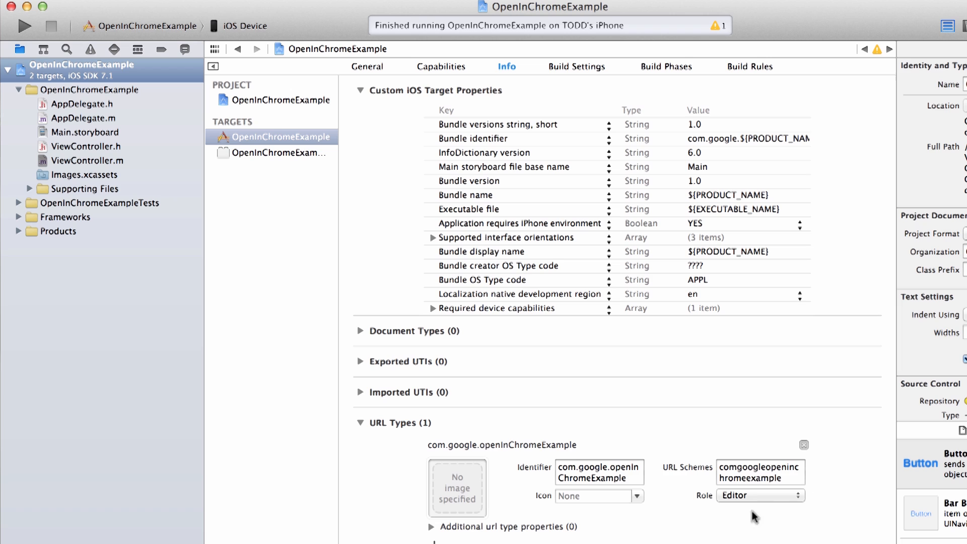
{"action": "left_click", "coordinate": [760, 472]}
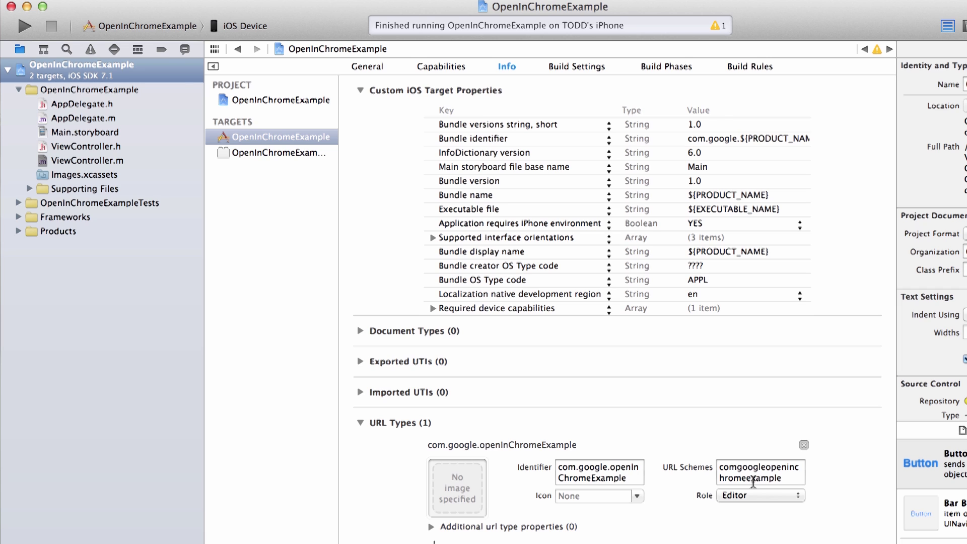
{"action": "mouse_move", "coordinate": [716, 473]}
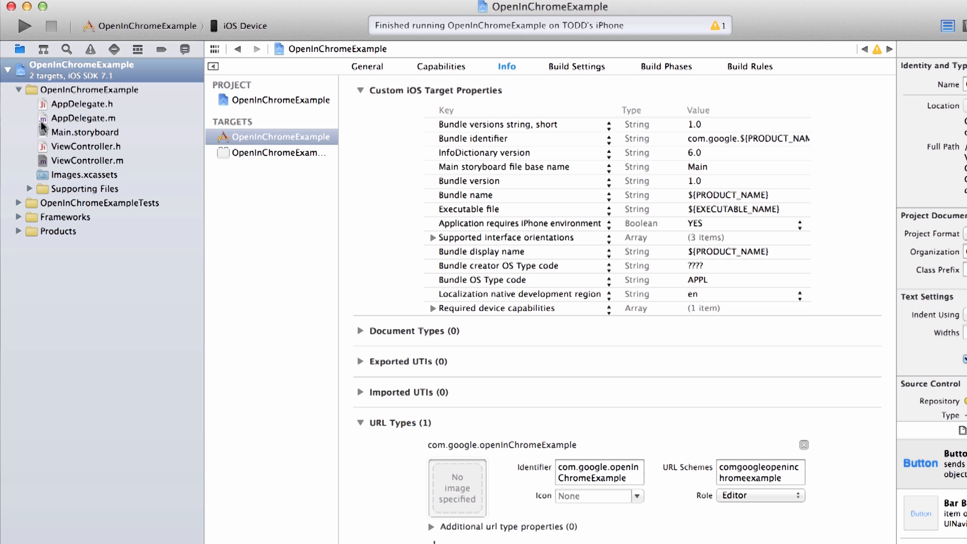
{"action": "left_click", "coordinate": [88, 160]}
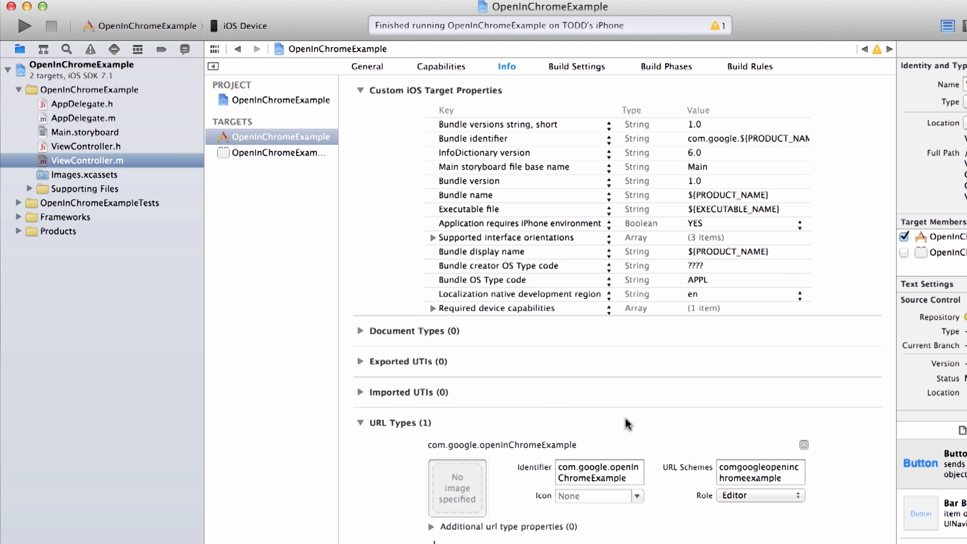
{"action": "left_click", "coordinate": [88, 160]}
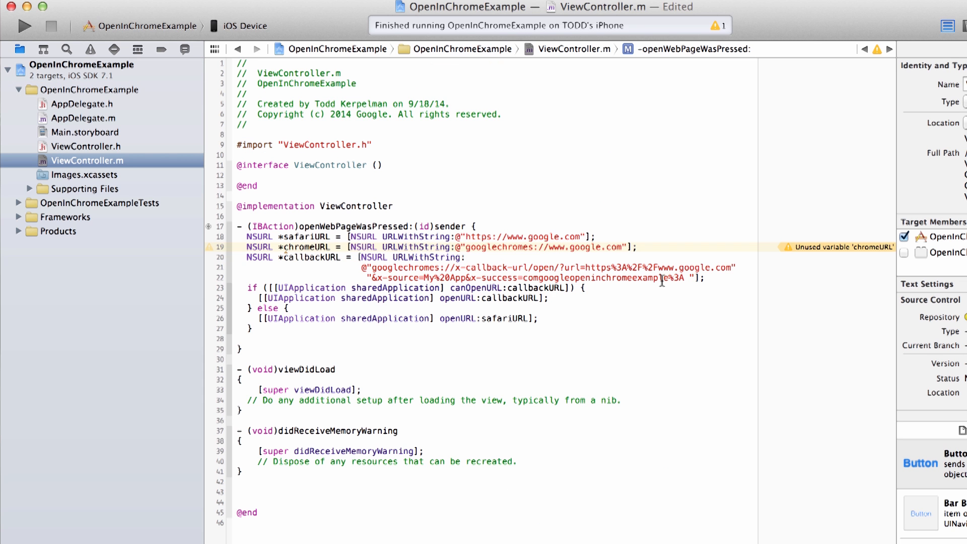